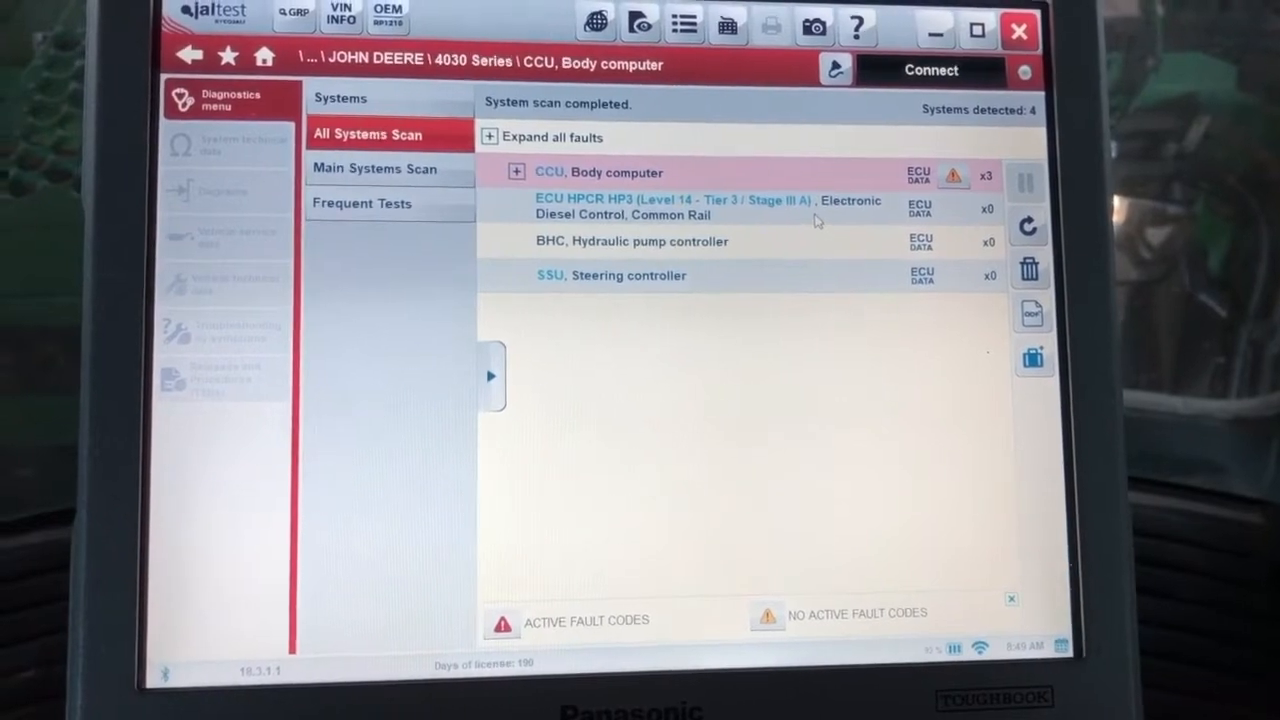
# Connect to the ECU HPCR HP3 engine controller via Connection 1 - JDC 217M3.
pyautogui.click(700, 206)
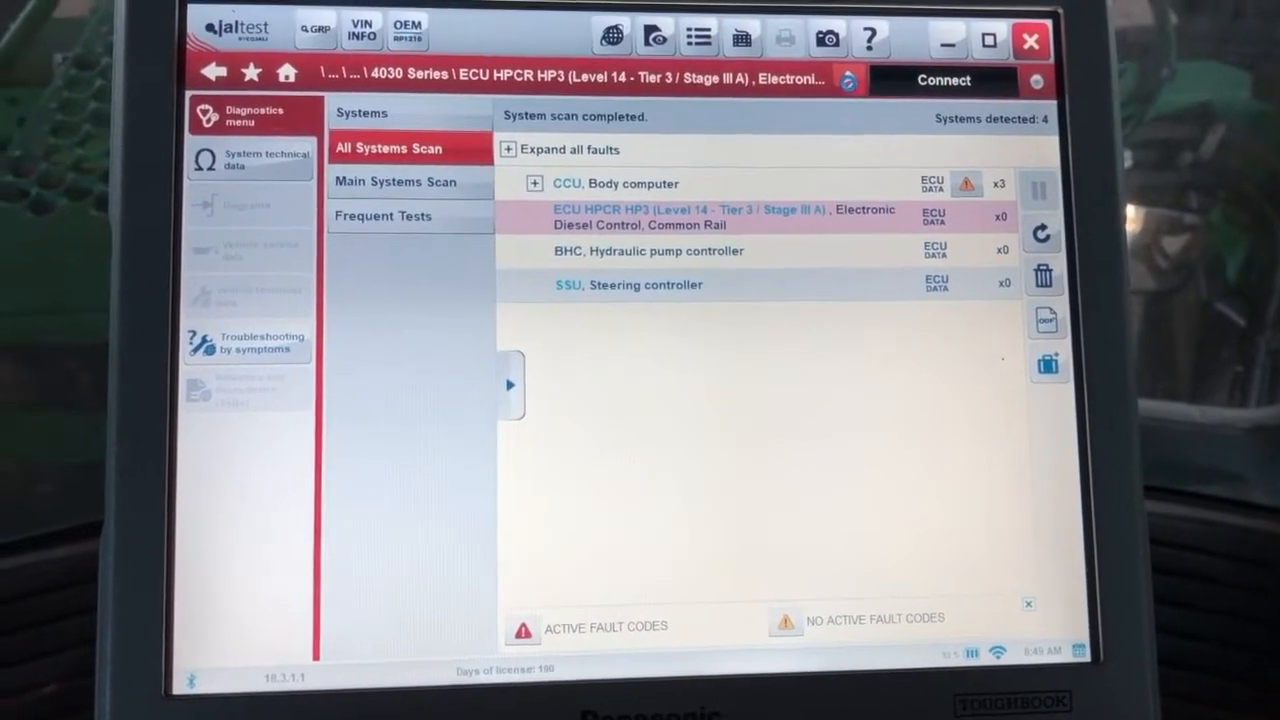
pyautogui.click(882, 74)
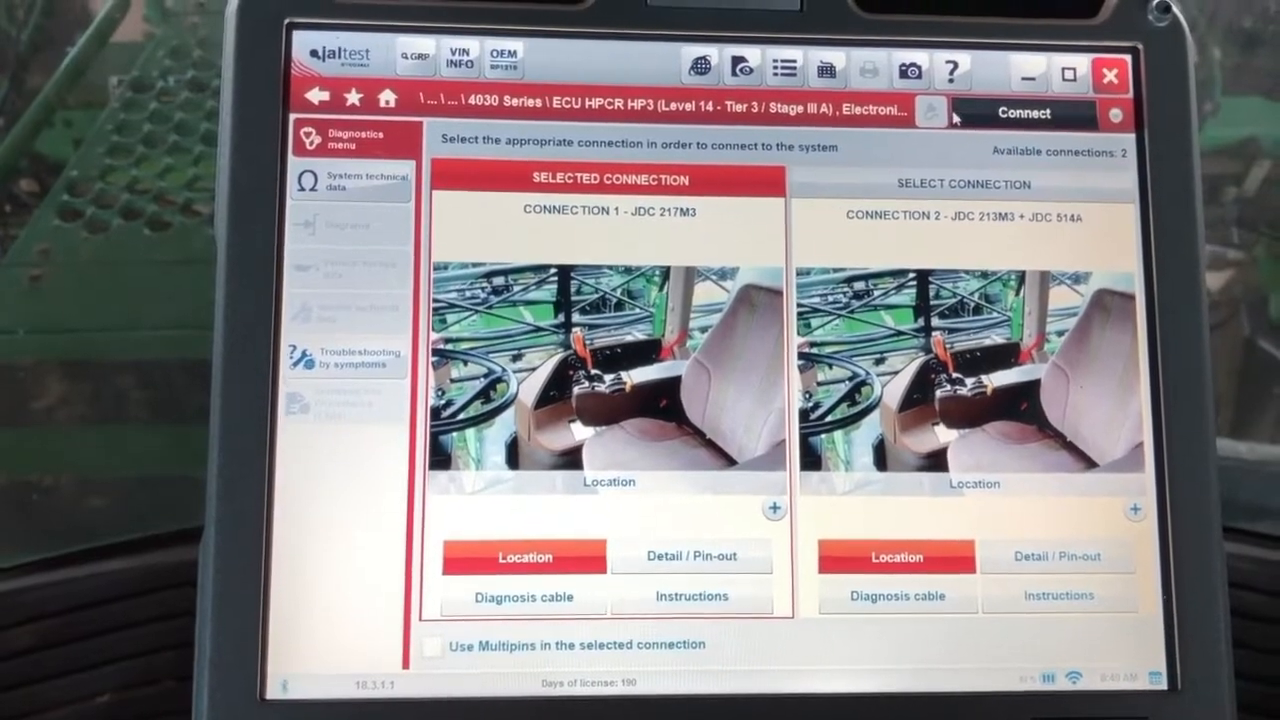
pyautogui.click(1022, 112)
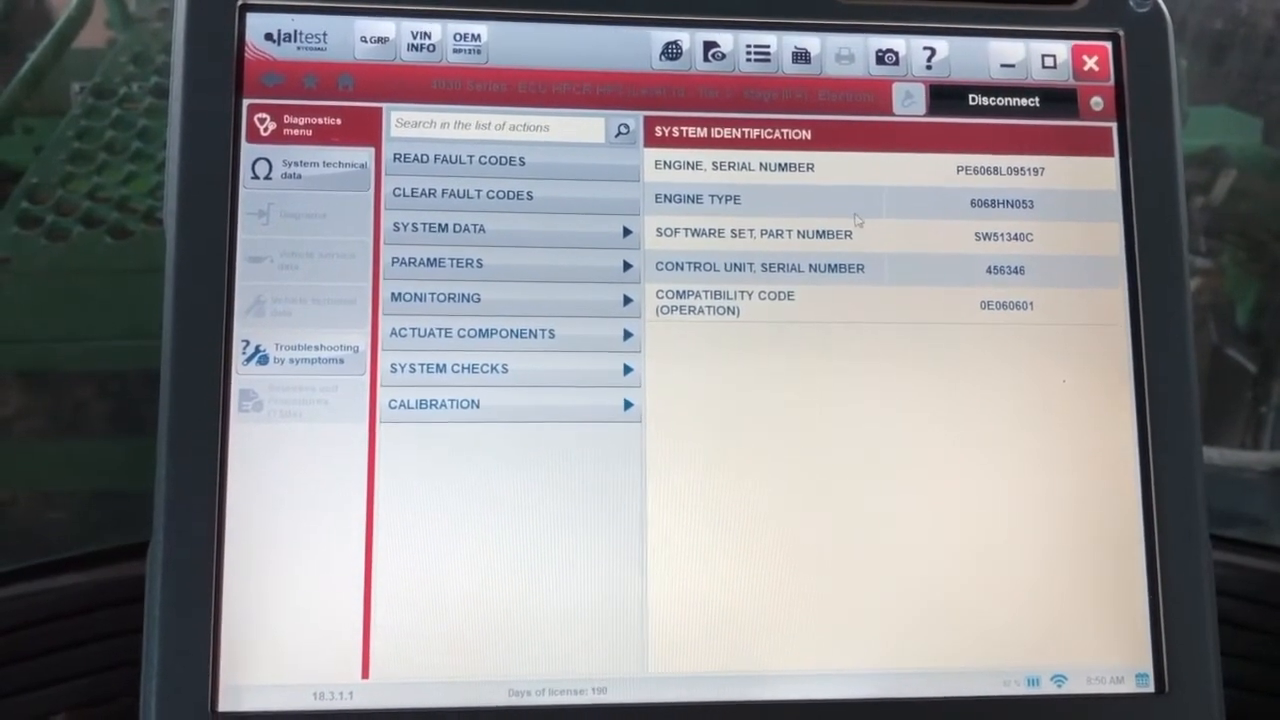
# Read the engine's fault codes (none stored) and open its System technical data.
pyautogui.click(458, 160)
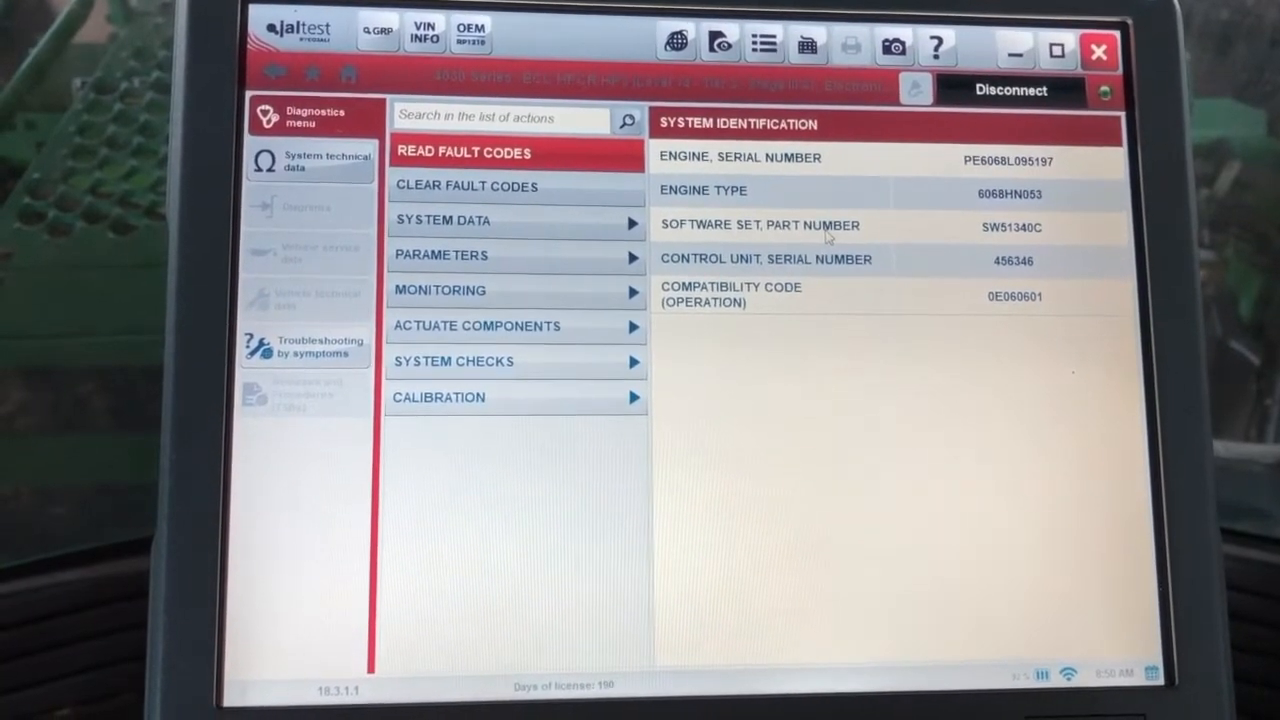
pyautogui.click(464, 152)
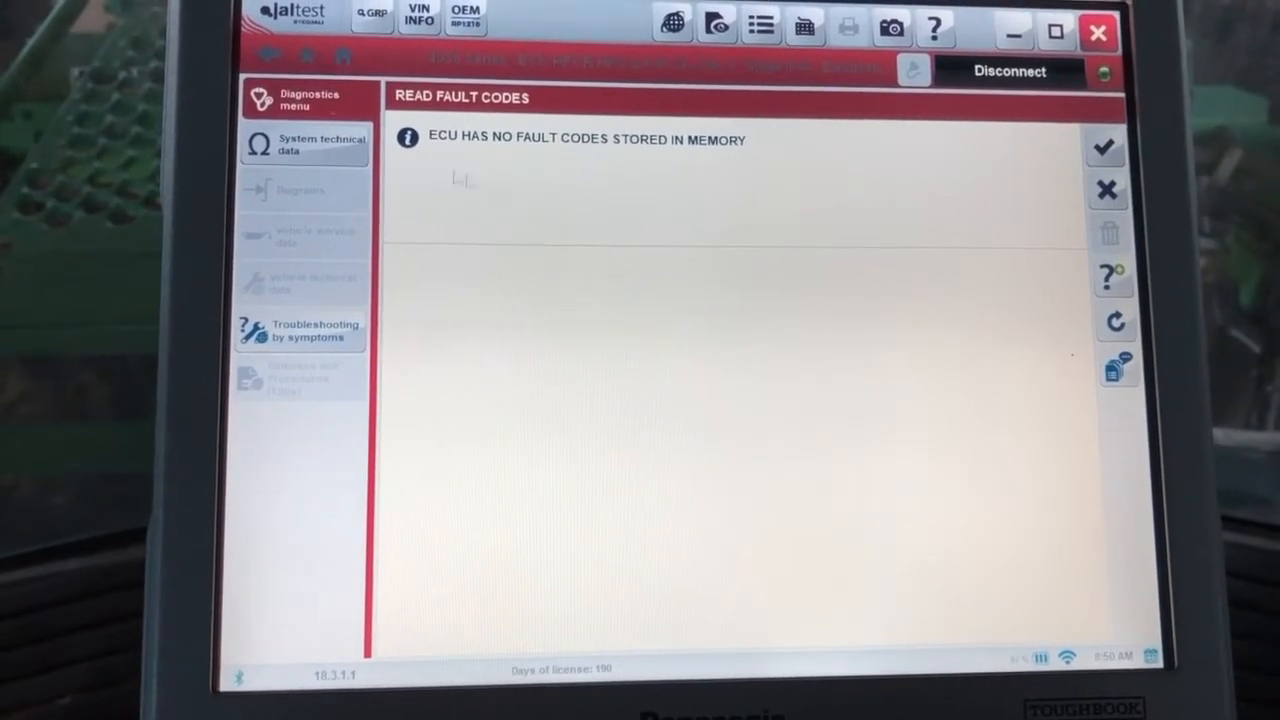
pyautogui.click(322, 144)
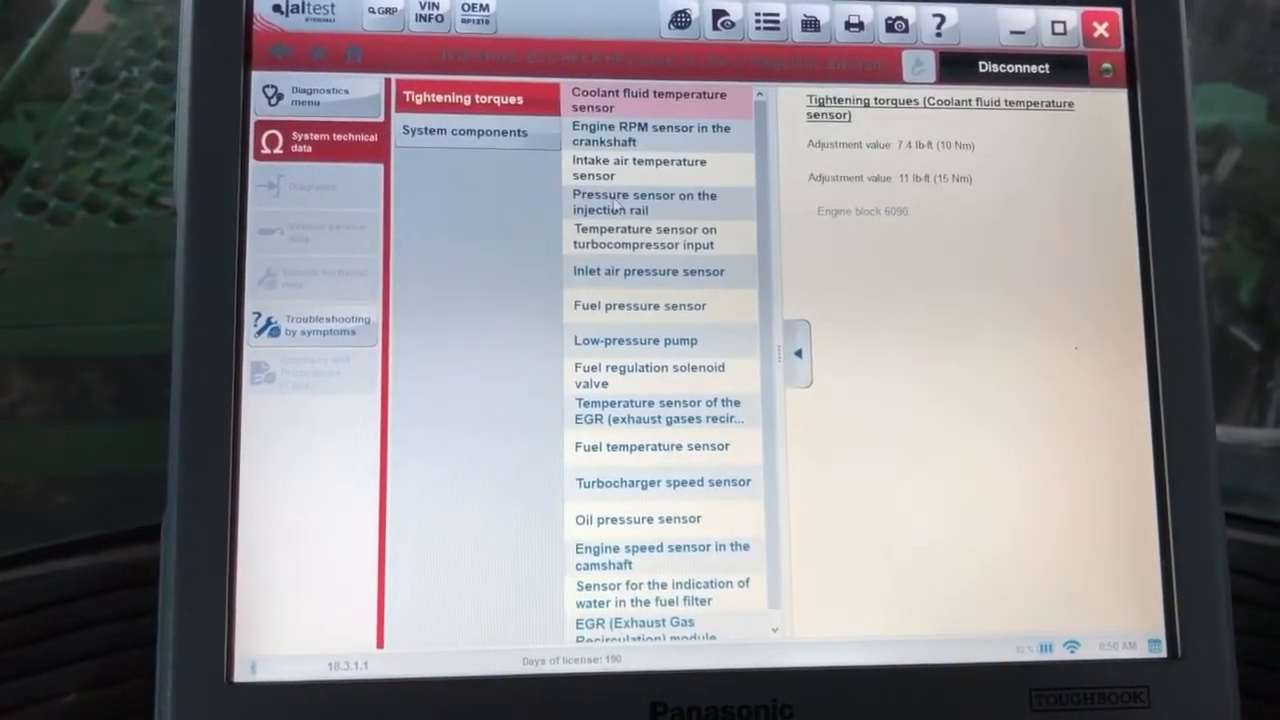
# View tightening torques for the injection rail and fuel pressure sensors.
pyautogui.click(644, 206)
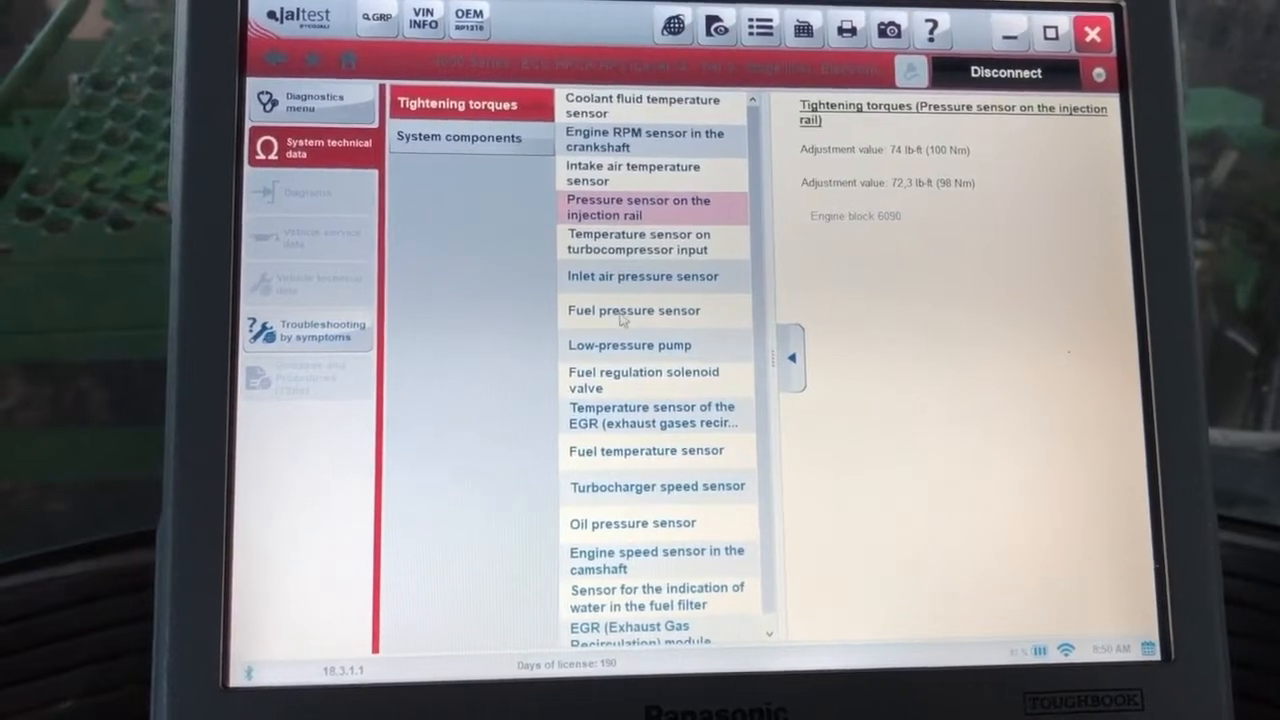
pyautogui.click(634, 310)
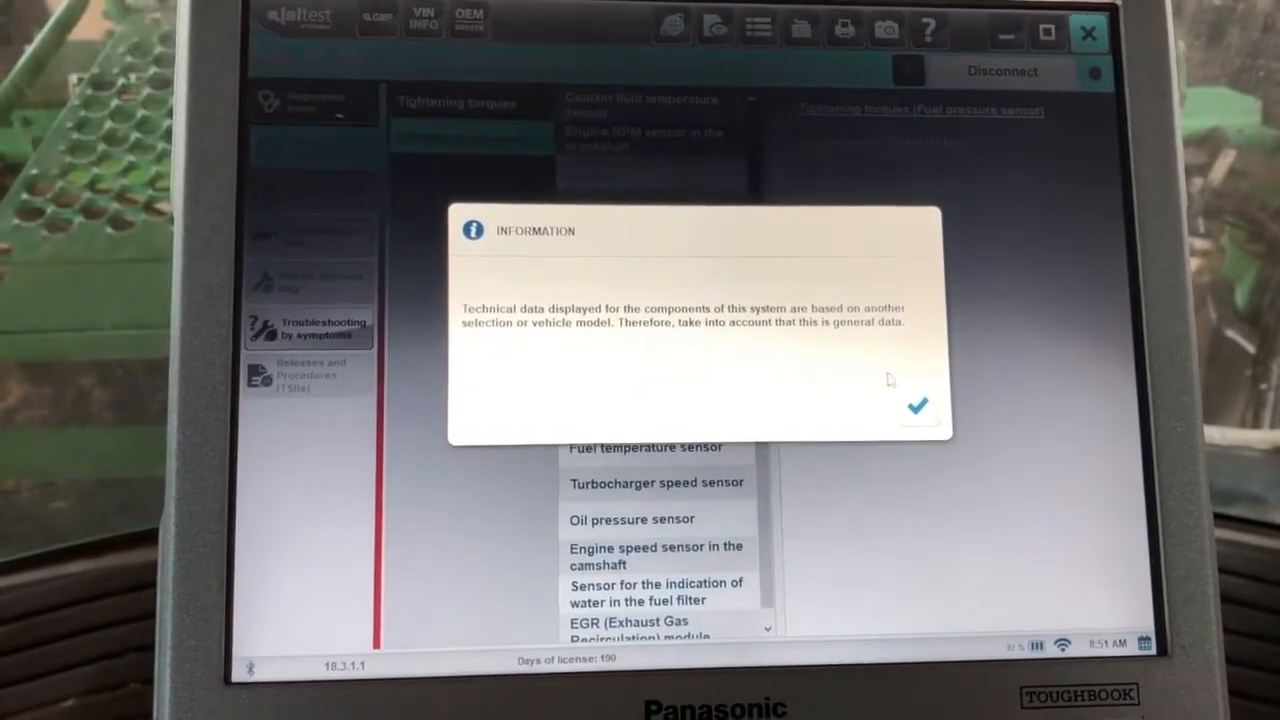
pyautogui.click(916, 406)
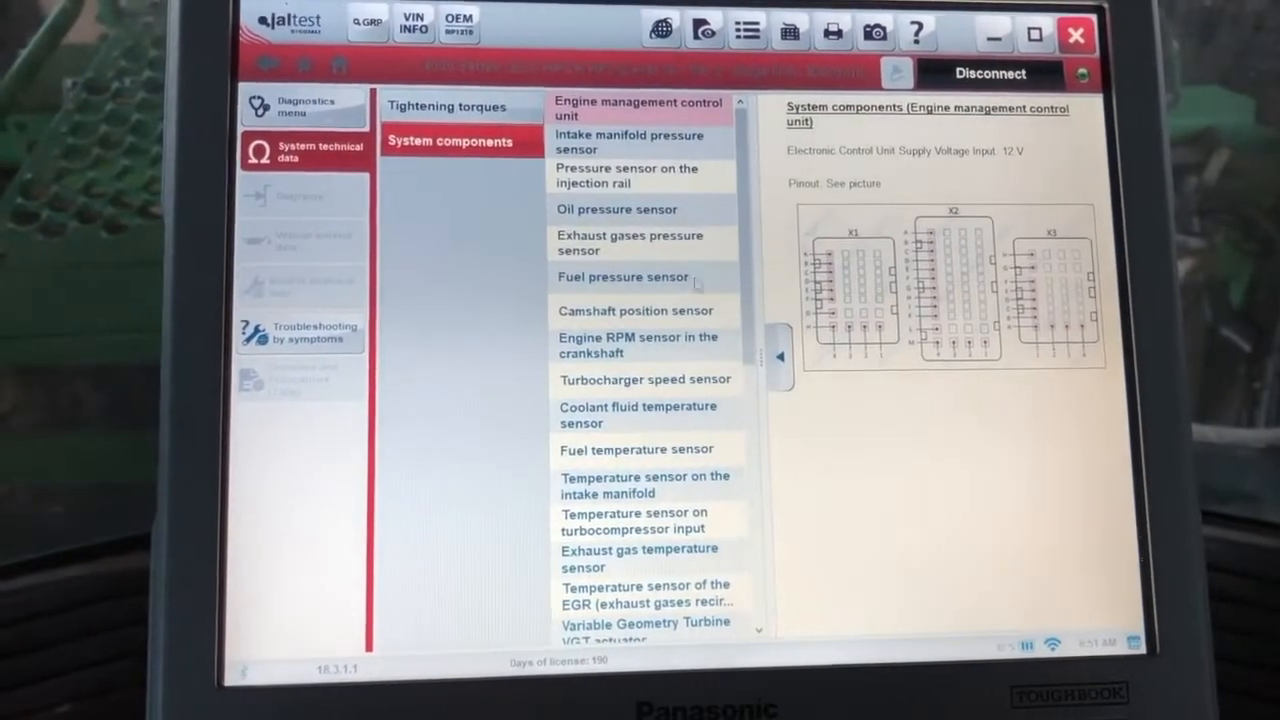
# View component data for the fuel pressure, crankshaft RPM and turbocharger speed sensors.
pyautogui.click(622, 282)
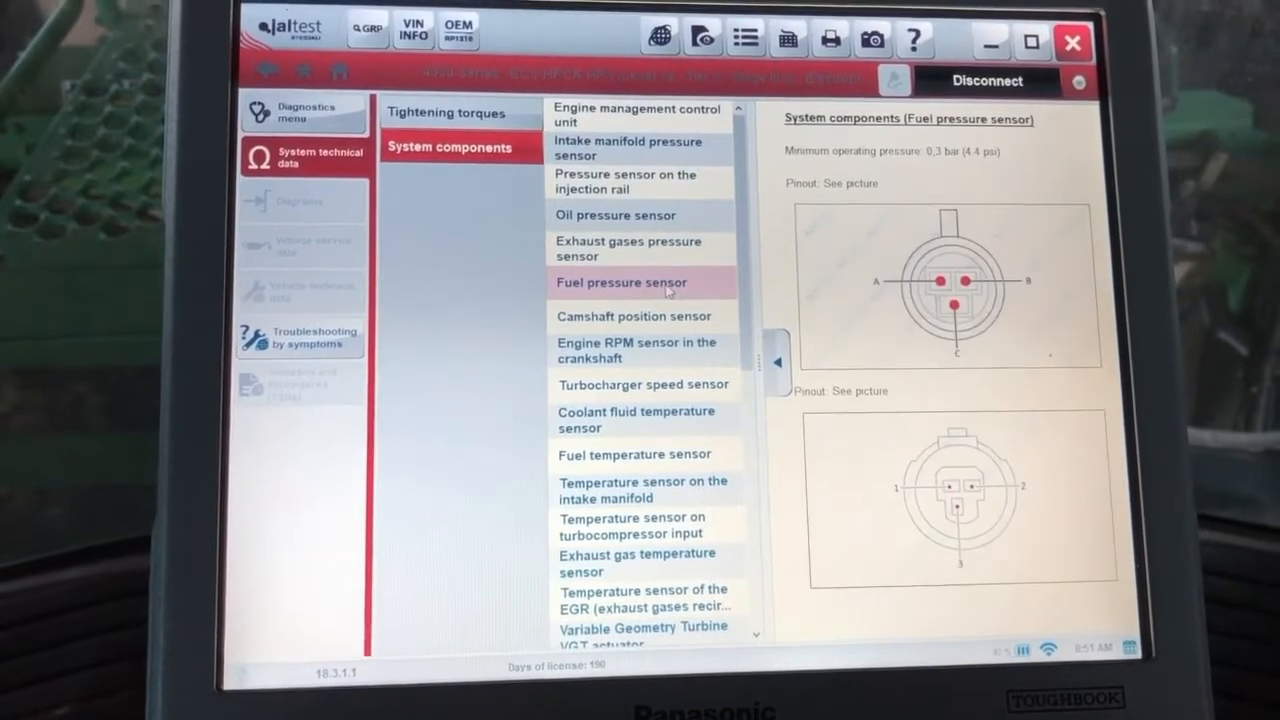
pyautogui.click(636, 352)
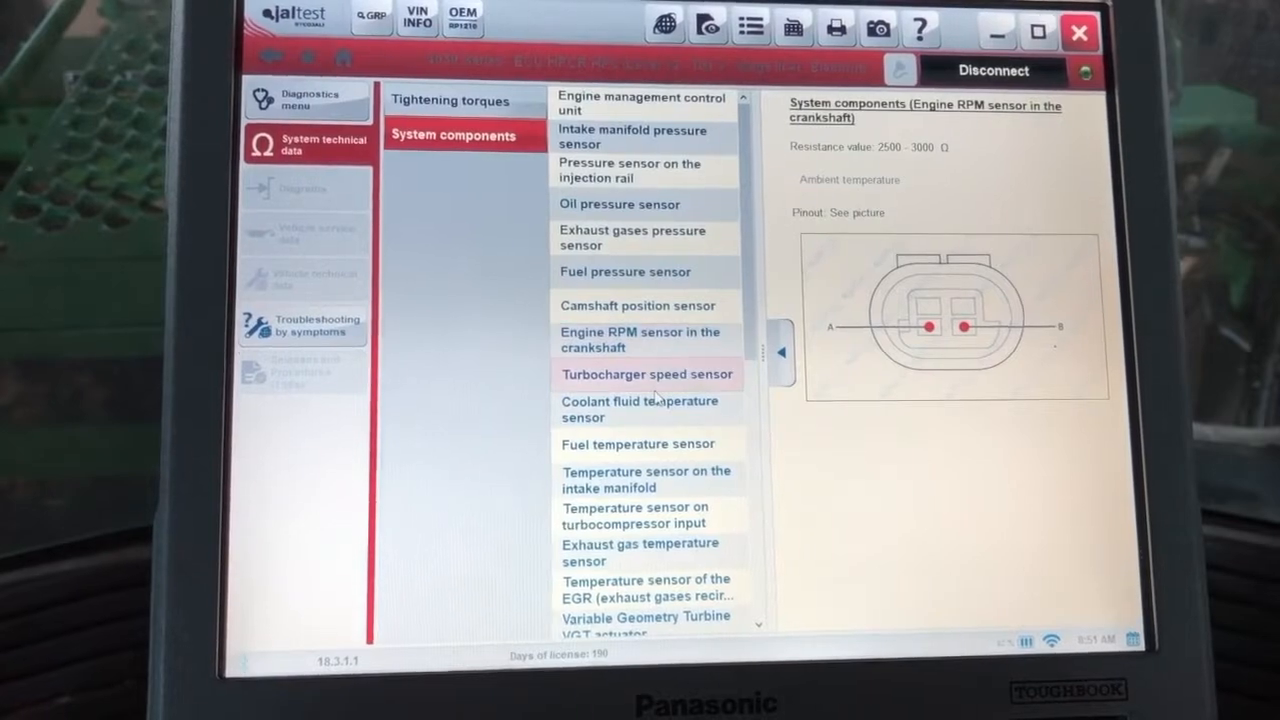
pyautogui.click(648, 374)
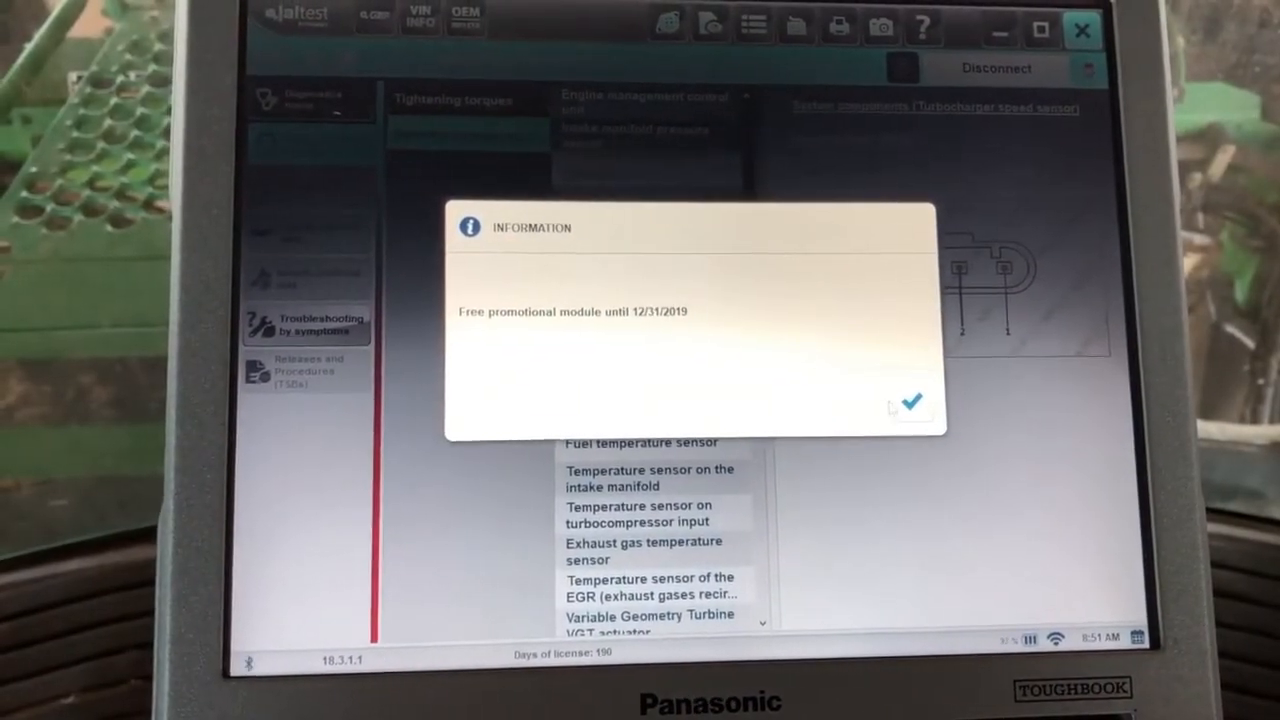
pyautogui.click(904, 400)
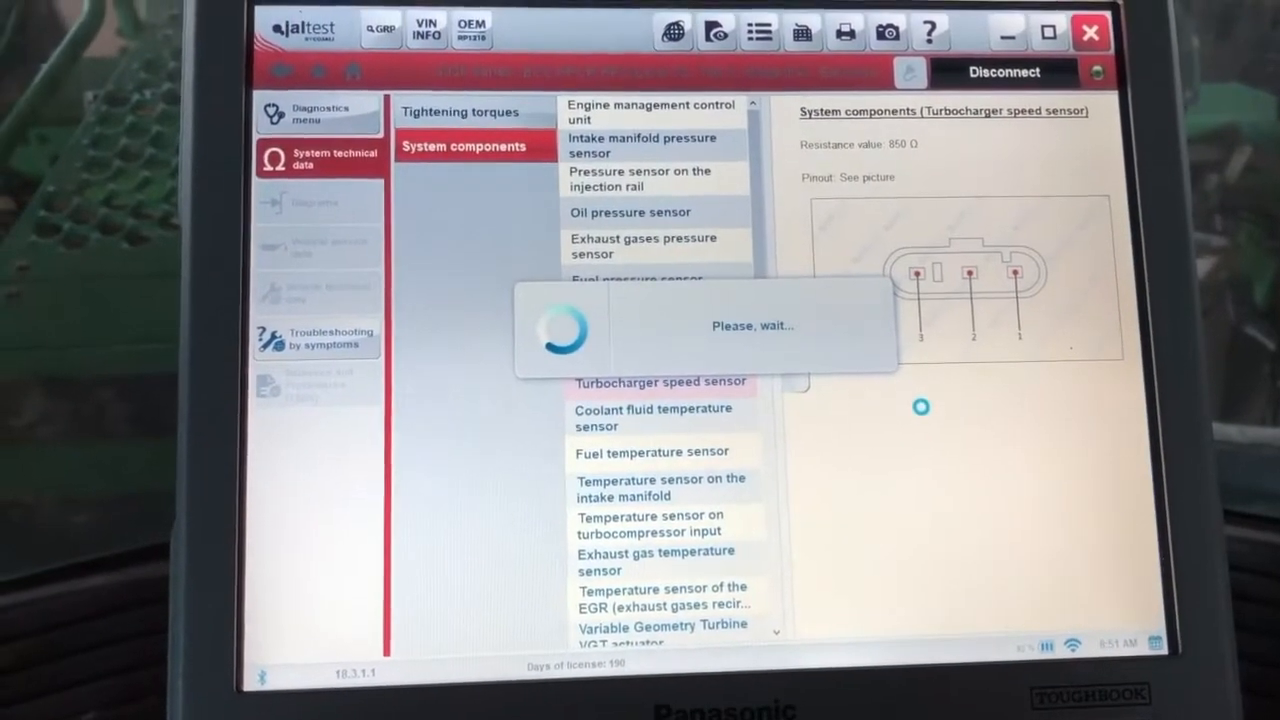
# Open Troubleshooting by symptoms showing the coolant-in-engine-oil check steps.
pyautogui.click(316, 338)
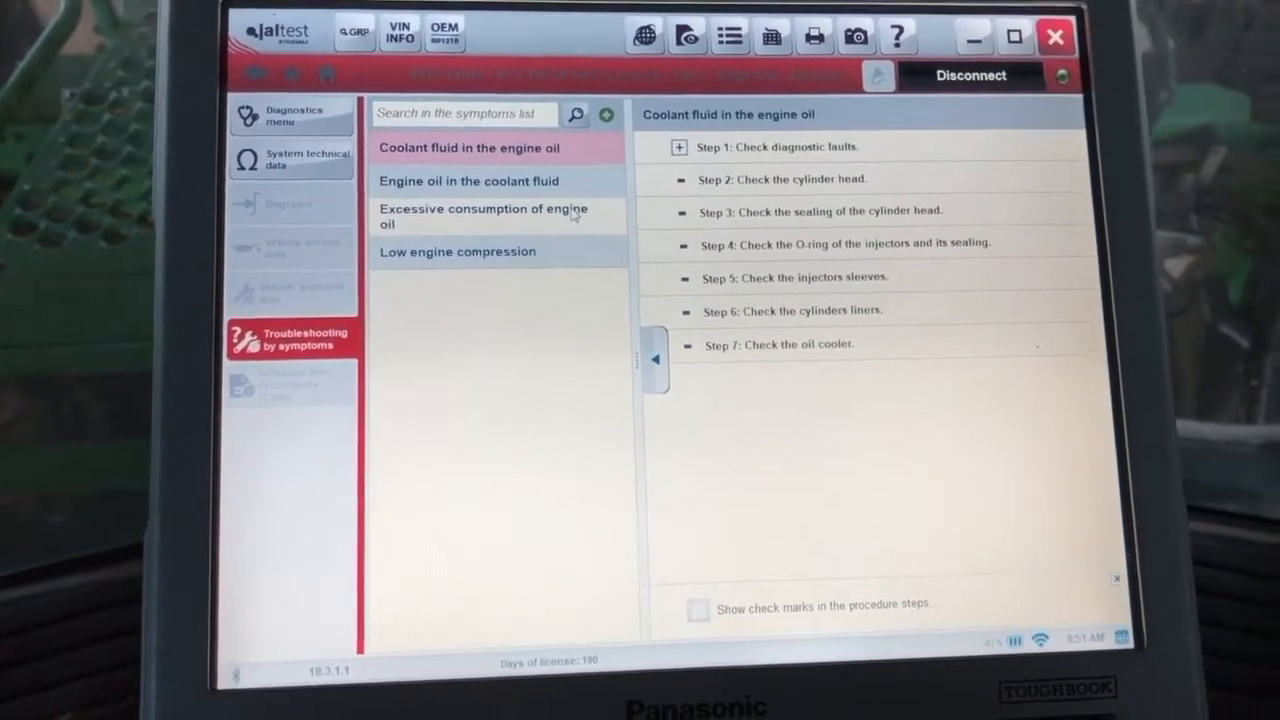
pyautogui.click(248, 664)
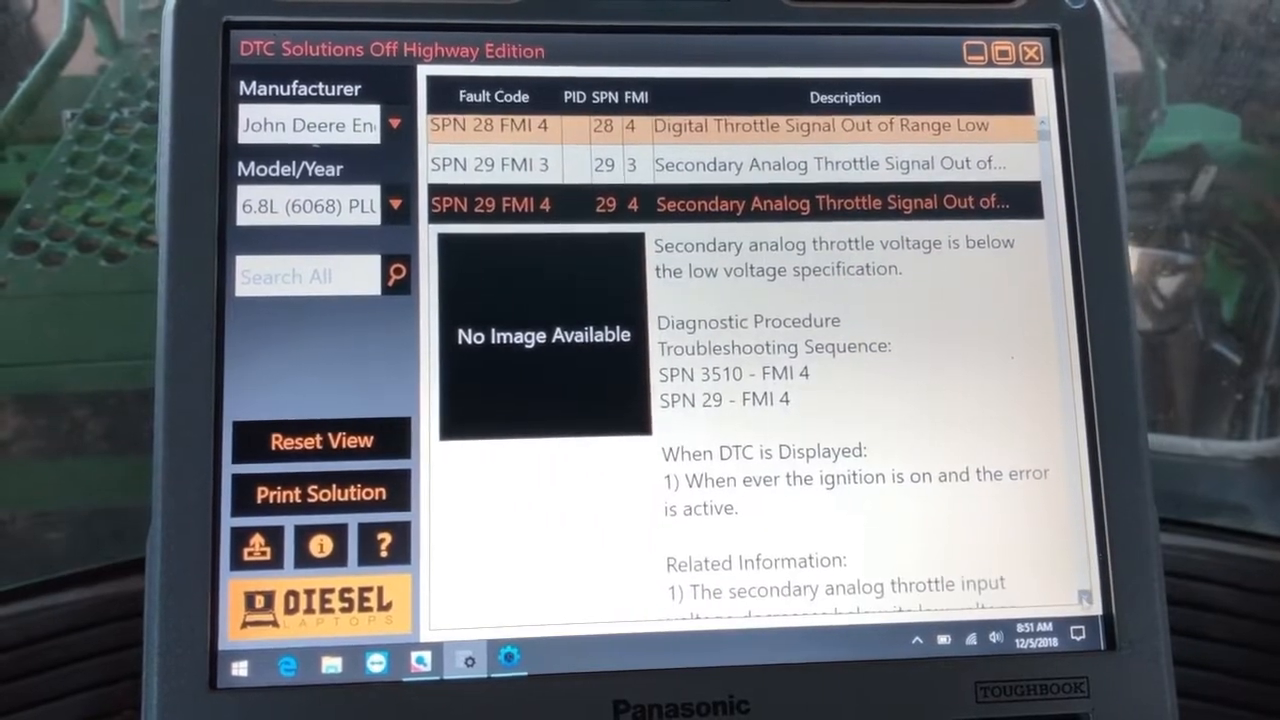
# Scroll through the SPN 29 FMI 4 description and troubleshooting sequence.
pyautogui.scroll(-3)
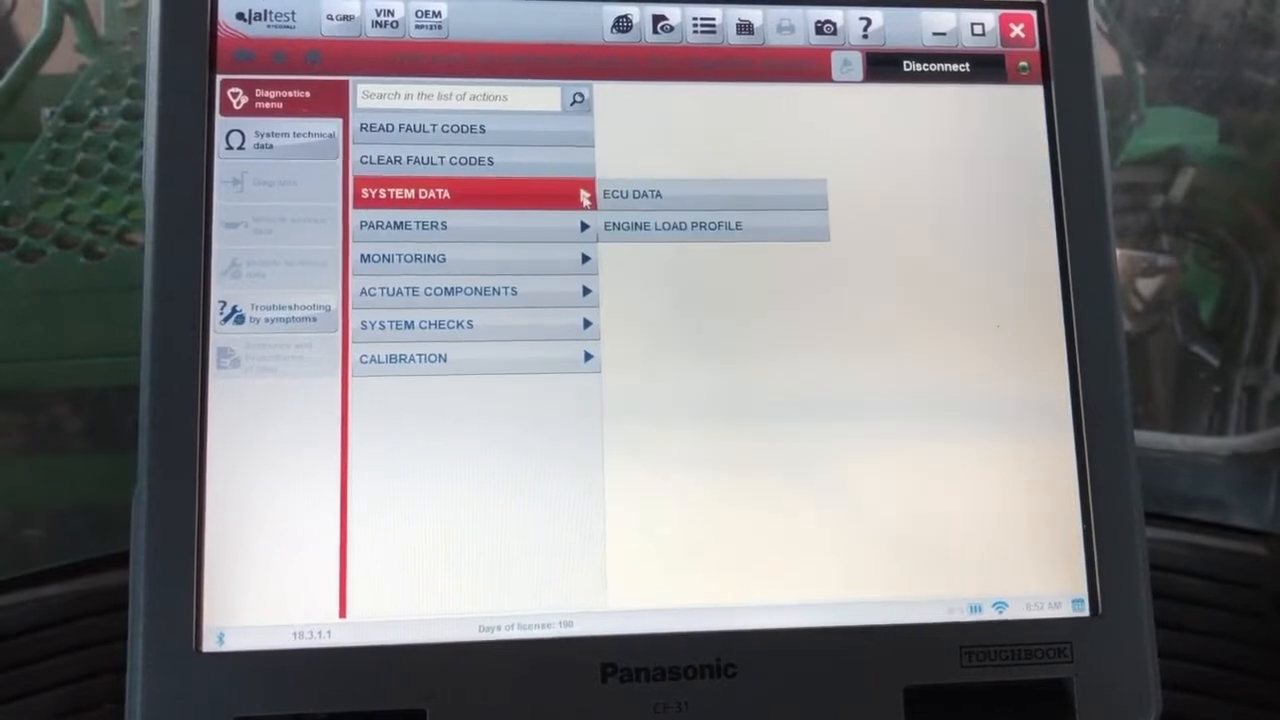
# Browse the engine's System Data and Parameters menus, then show its Monitoring options.
pyautogui.click(632, 192)
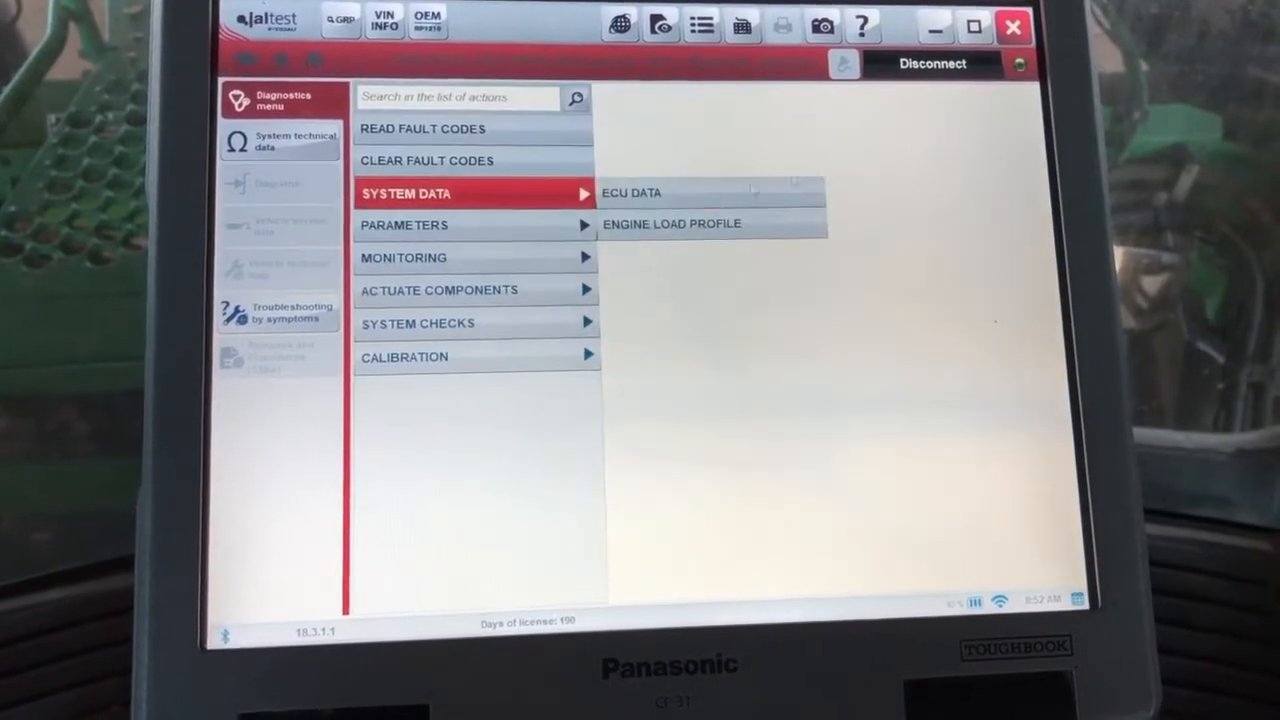
pyautogui.click(672, 224)
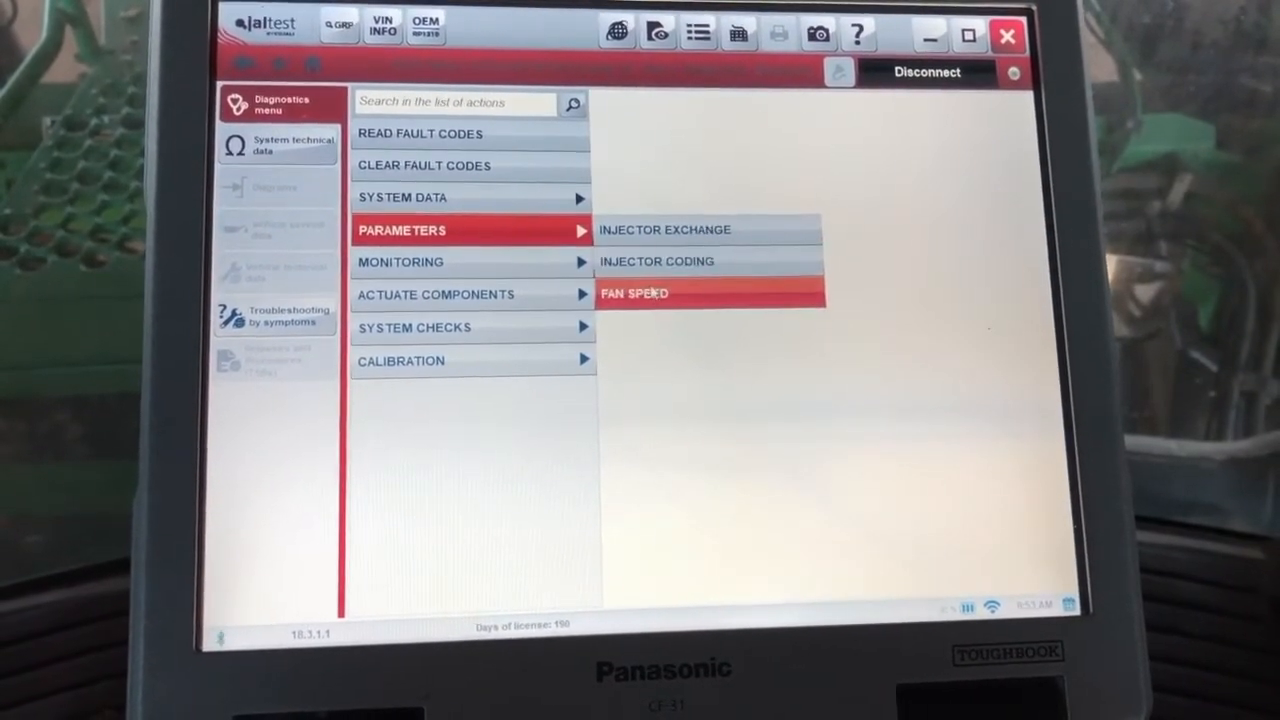
pyautogui.click(400, 268)
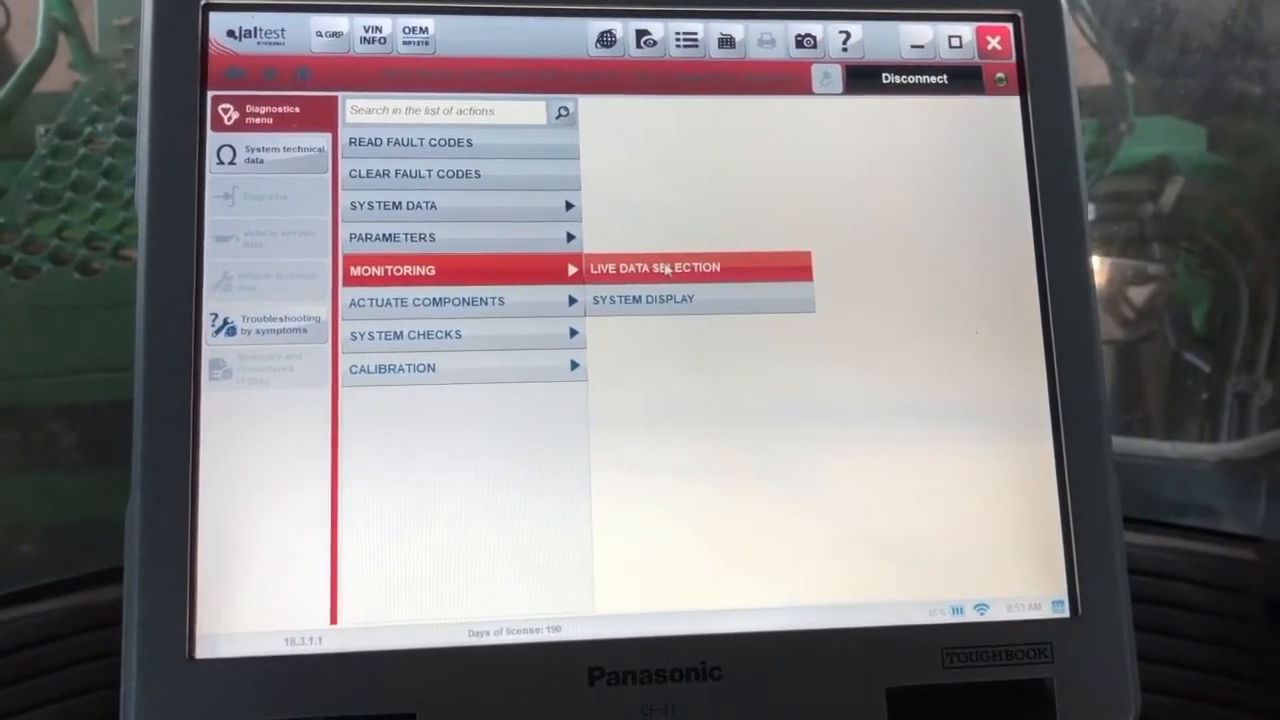
# Select all engine live data and start monitoring the readings.
pyautogui.click(654, 268)
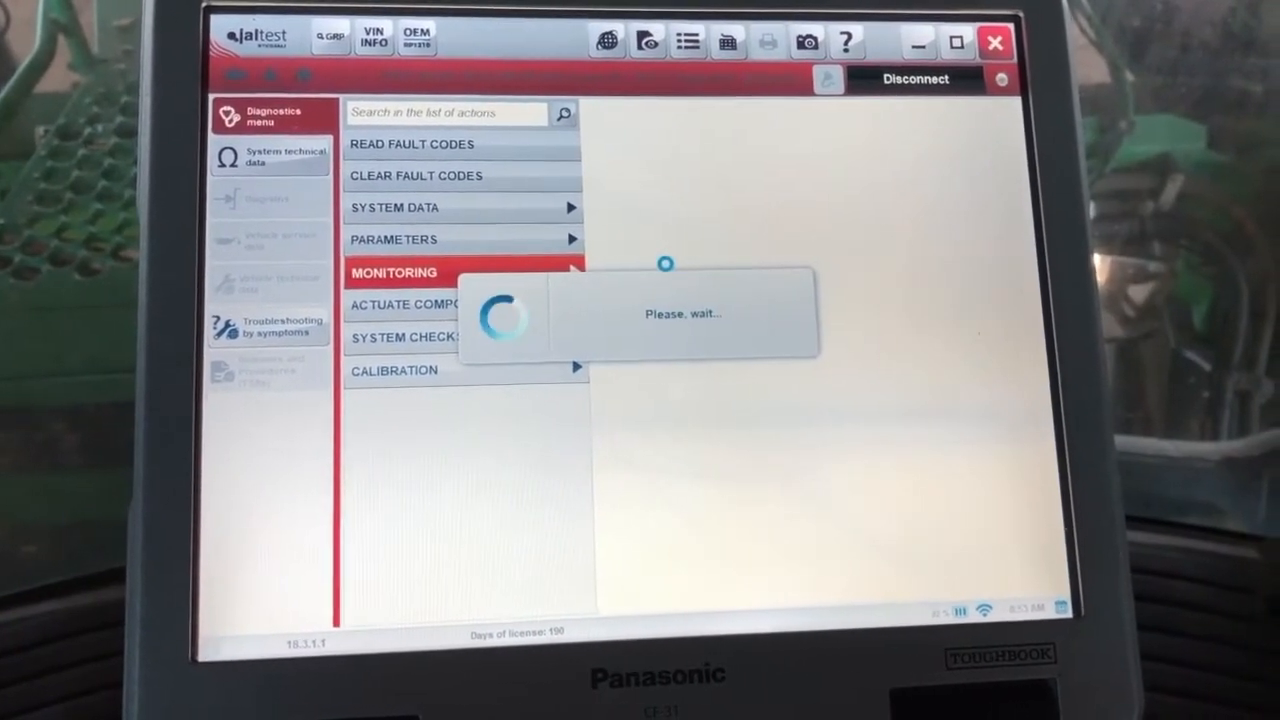
pyautogui.click(392, 272)
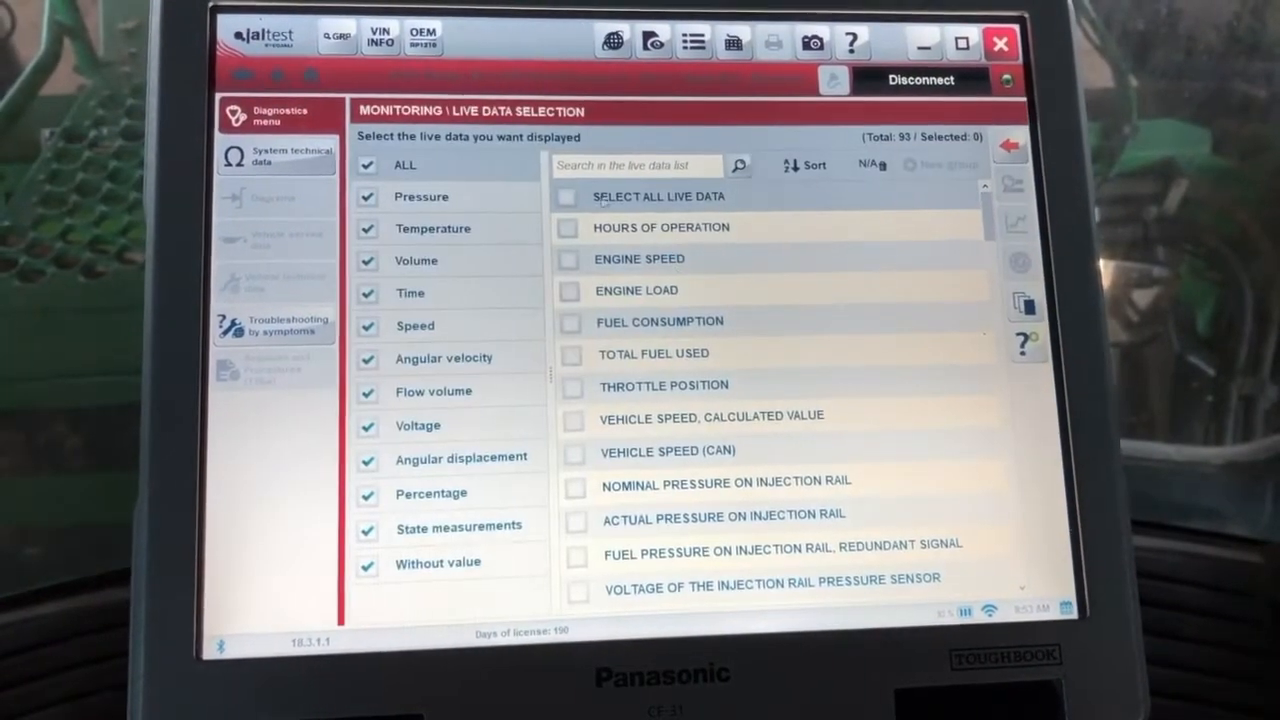
pyautogui.click(568, 196)
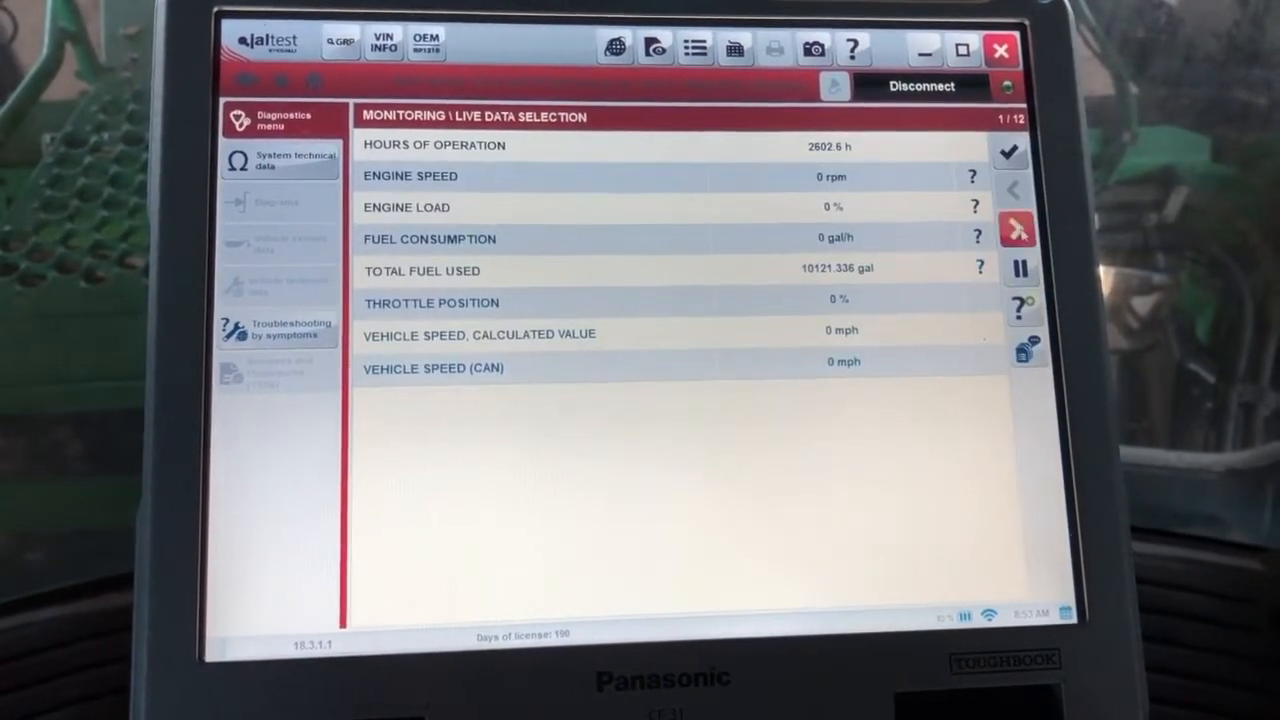
# Page through engine readings 1–4, then return to the engine unit's action list.
pyautogui.click(1018, 240)
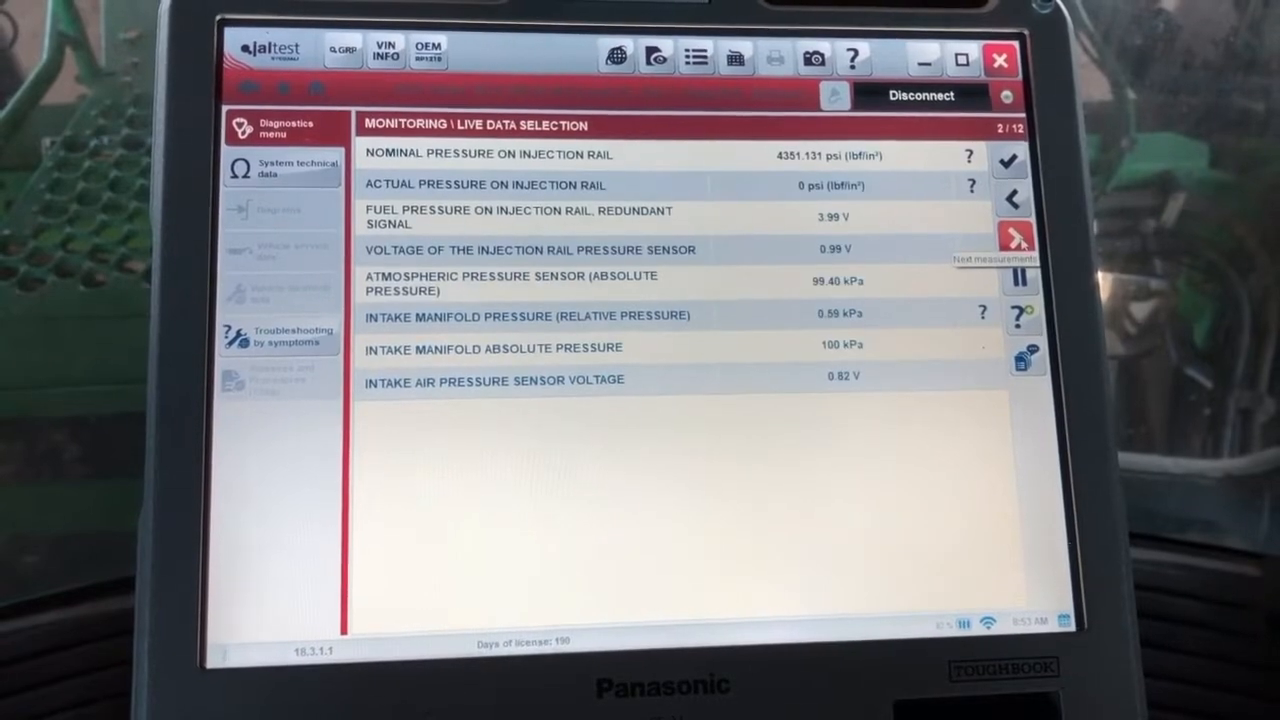
pyautogui.click(1012, 240)
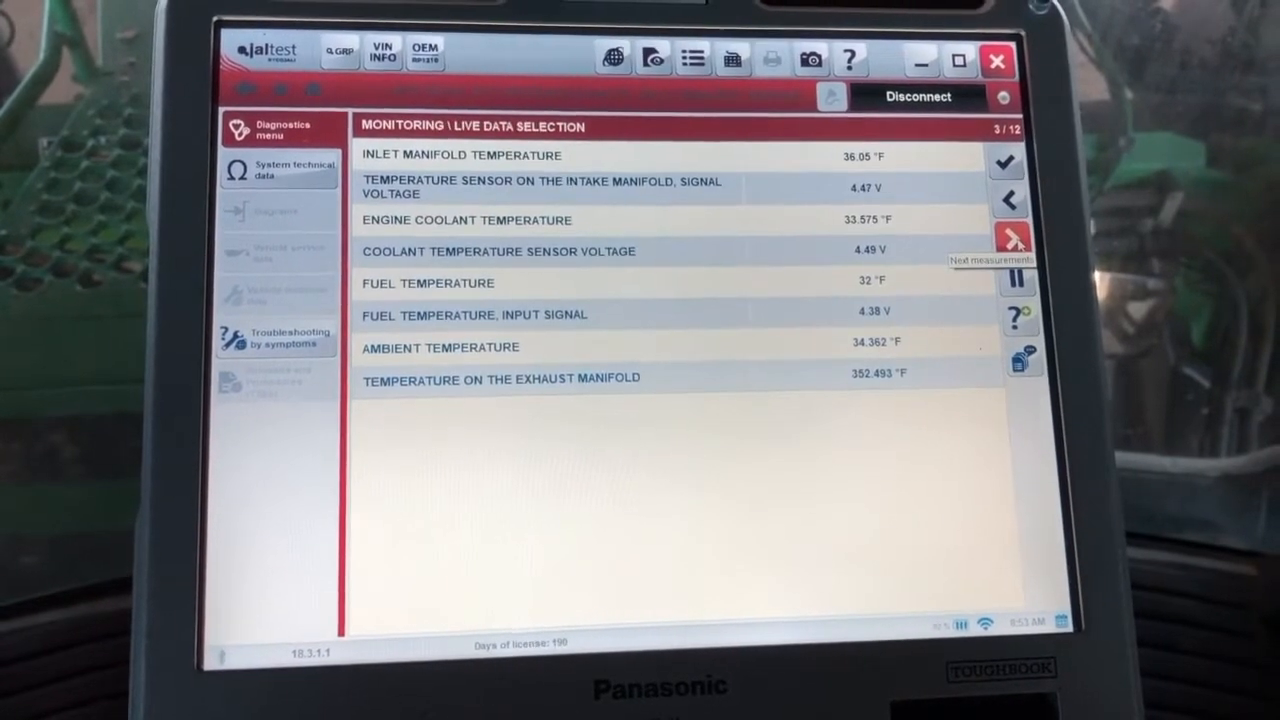
pyautogui.click(1008, 240)
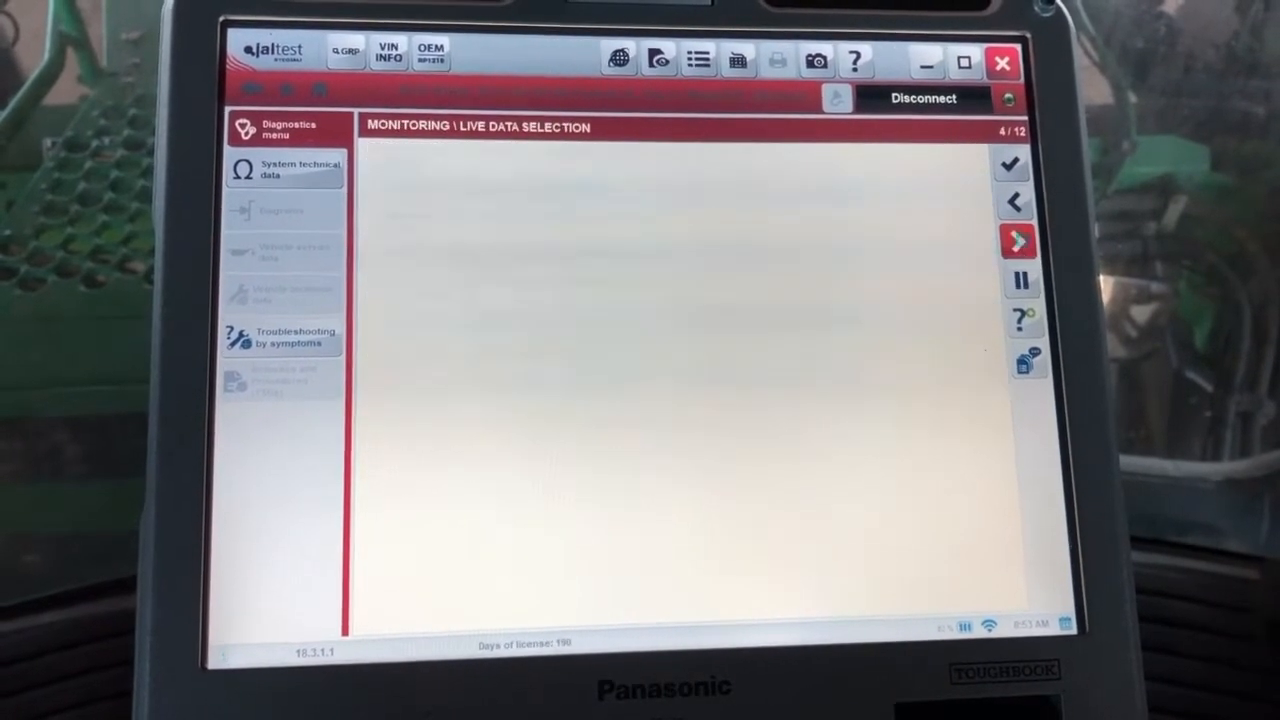
pyautogui.click(1018, 244)
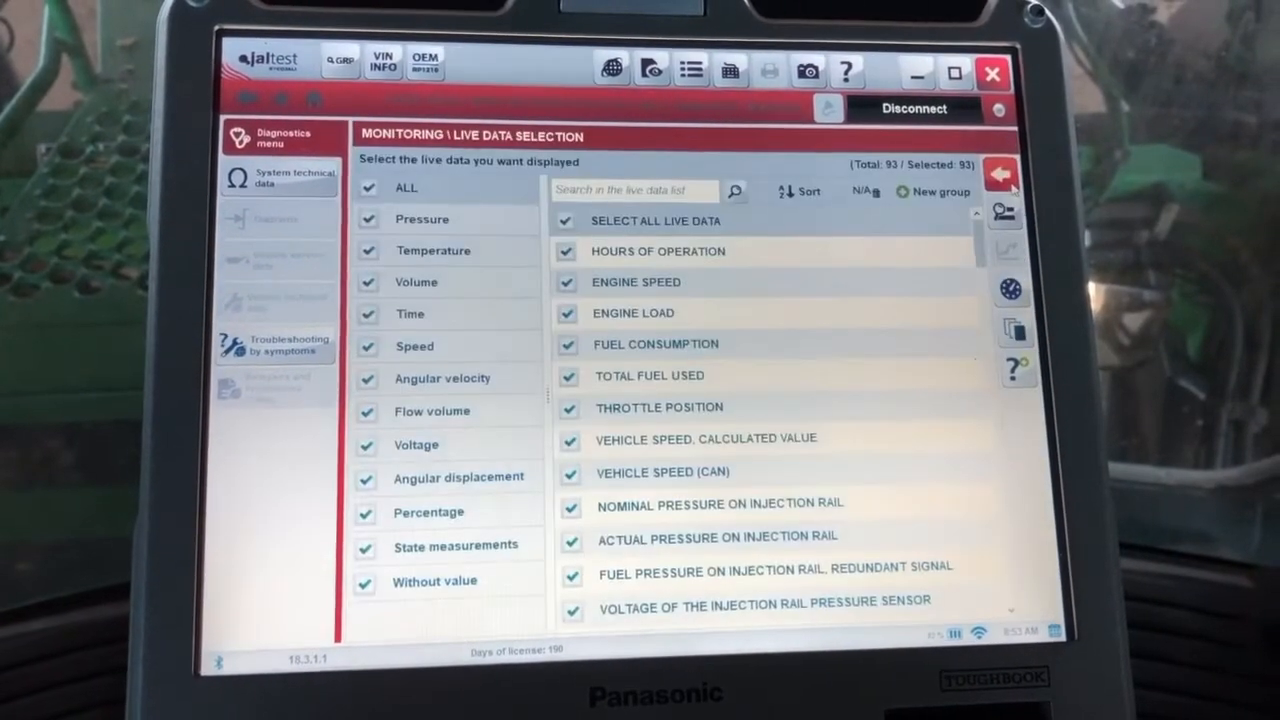
pyautogui.click(1000, 172)
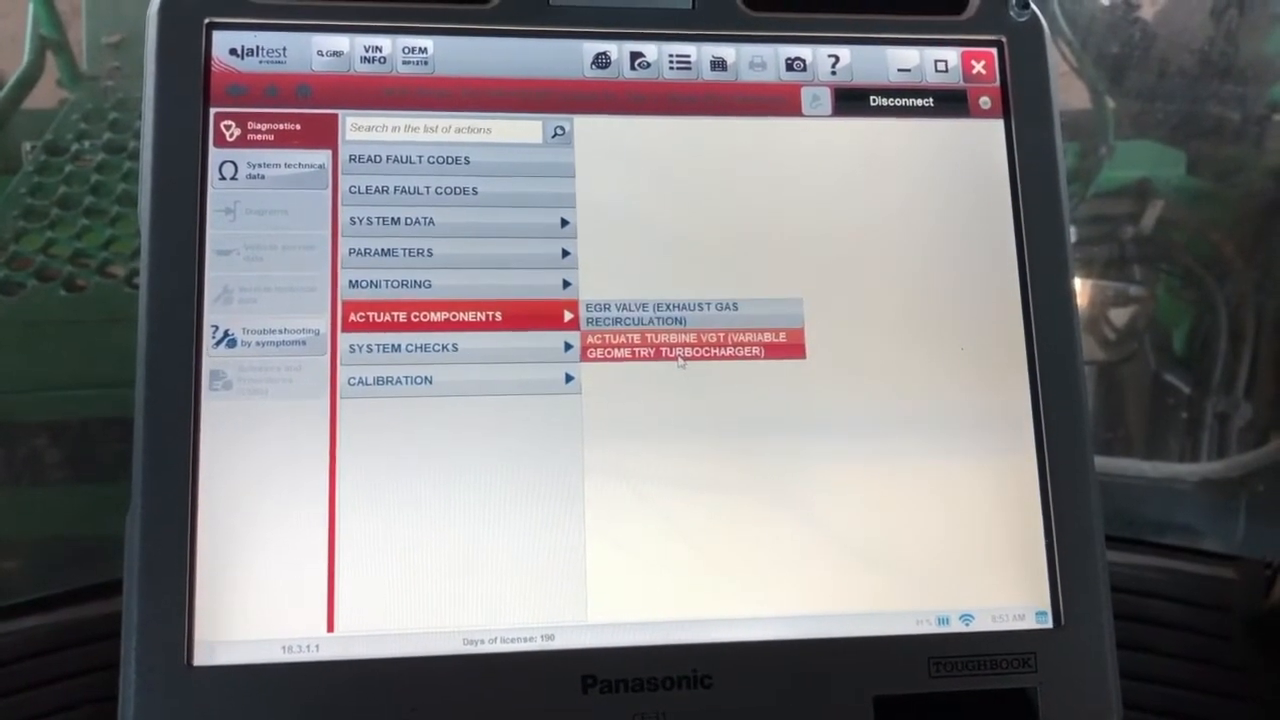
# List the engine's system check tests, then move on to the next control unit.
pyautogui.click(400, 348)
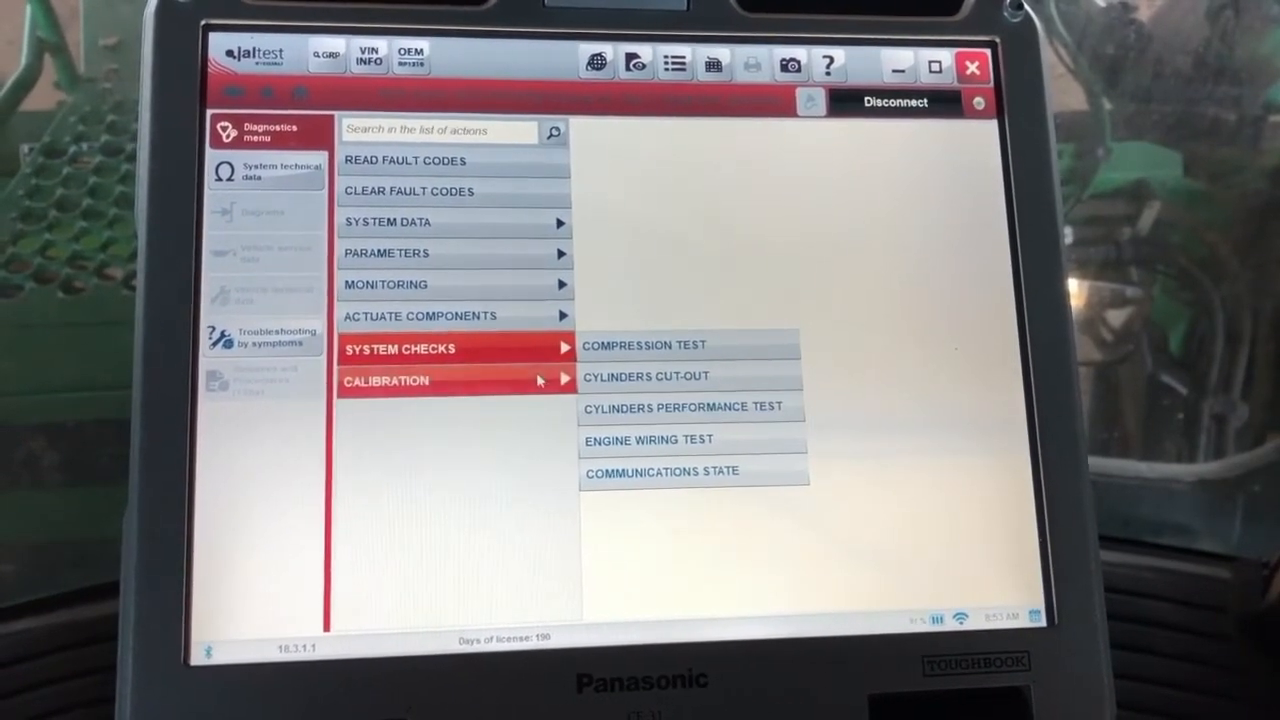
pyautogui.click(400, 380)
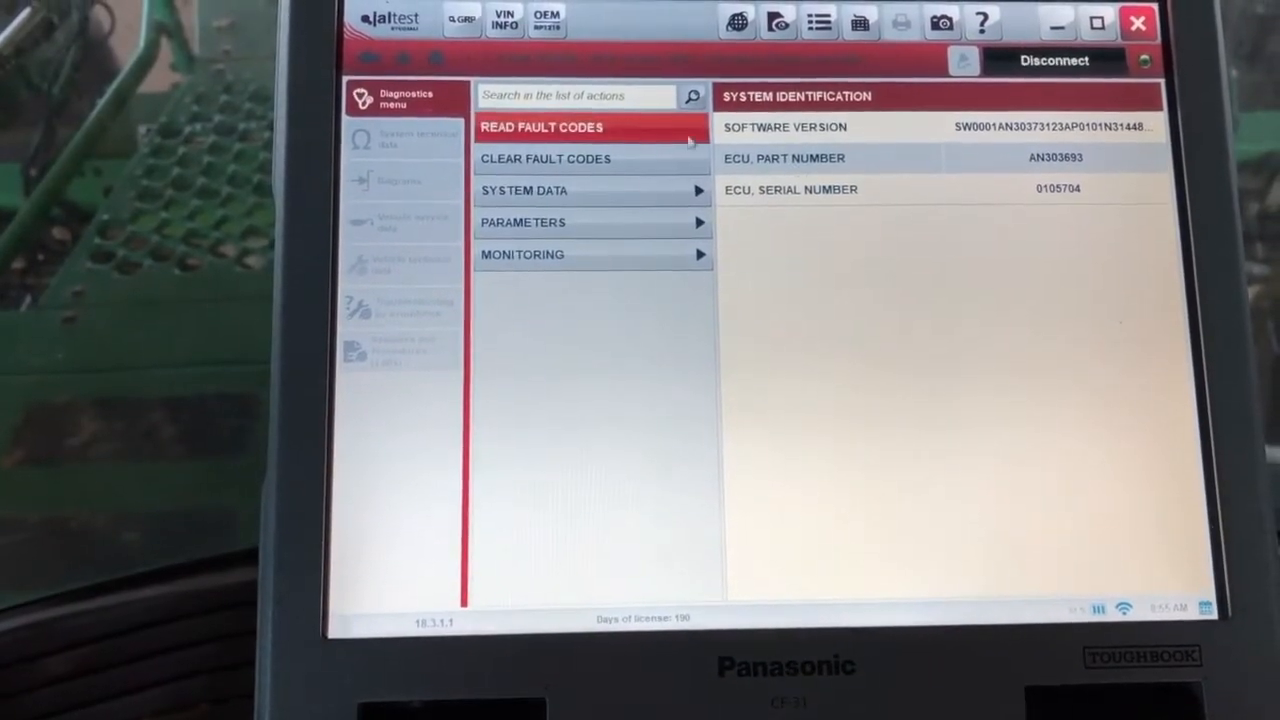
# Select all sprayer control unit live data for monitoring.
pyautogui.click(524, 222)
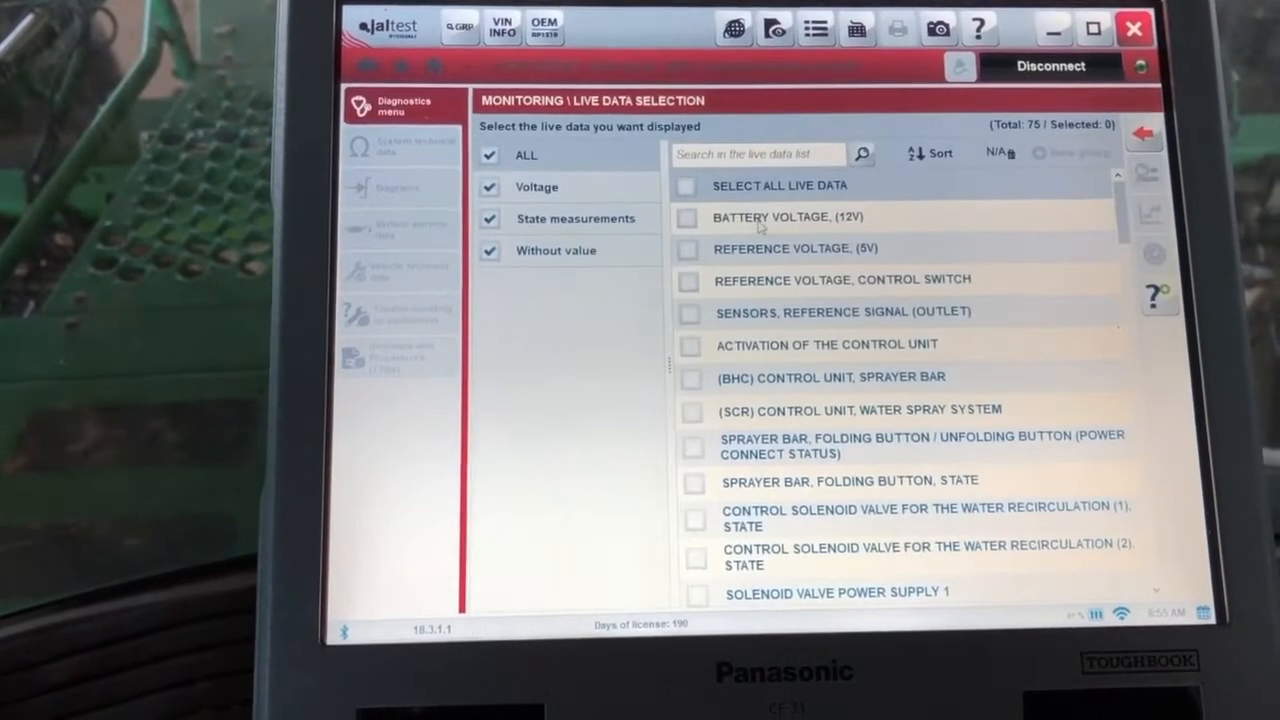
pyautogui.click(686, 186)
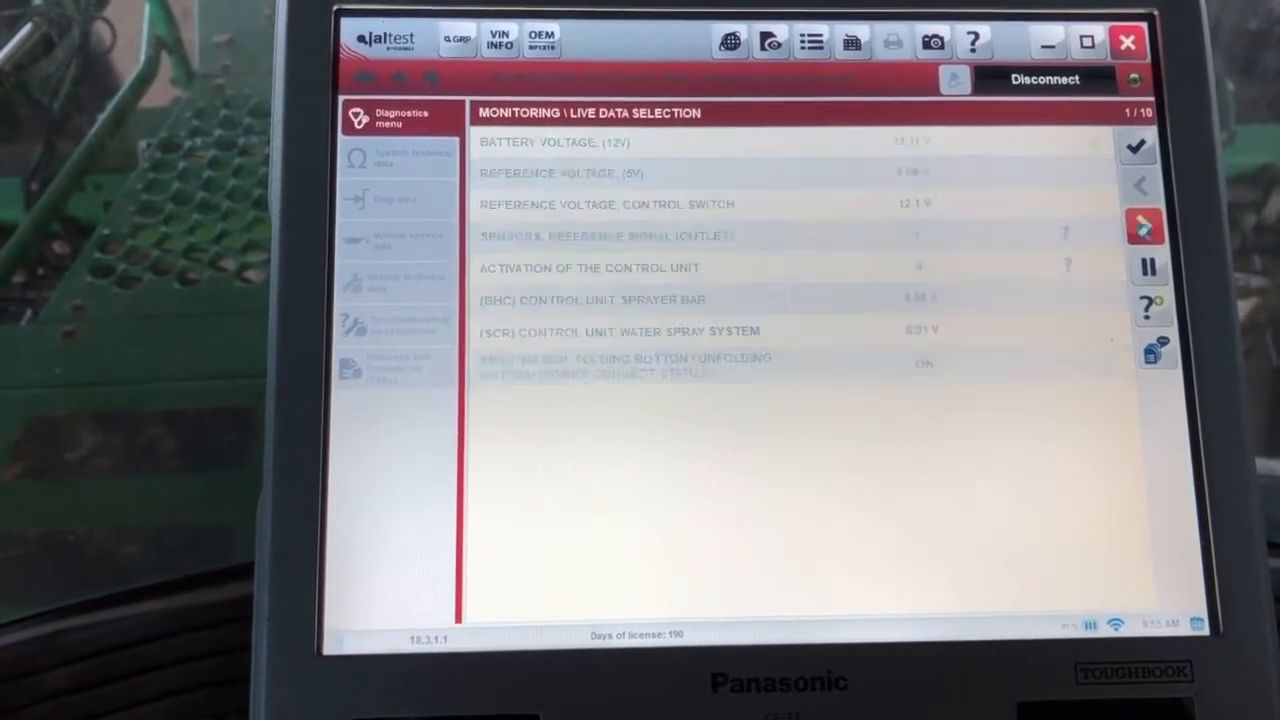
# Page through the sprayer bar valve and height sensor readings.
pyautogui.click(1146, 228)
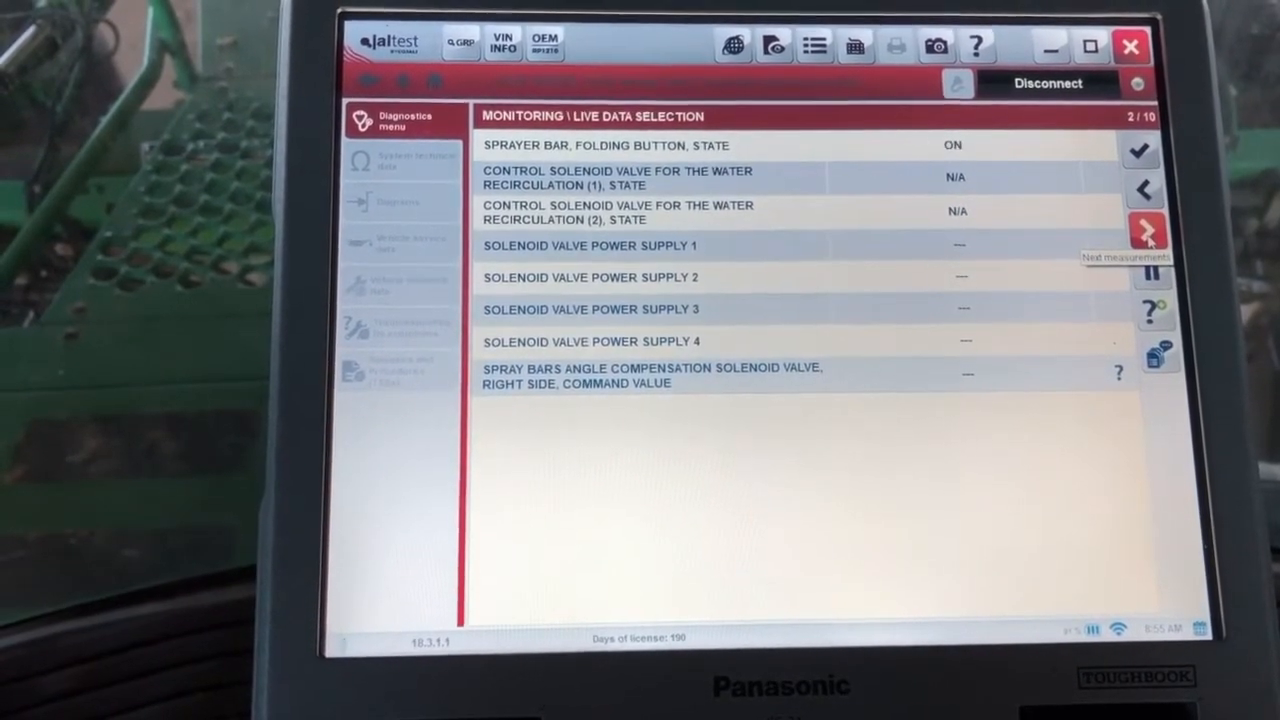
pyautogui.click(1148, 230)
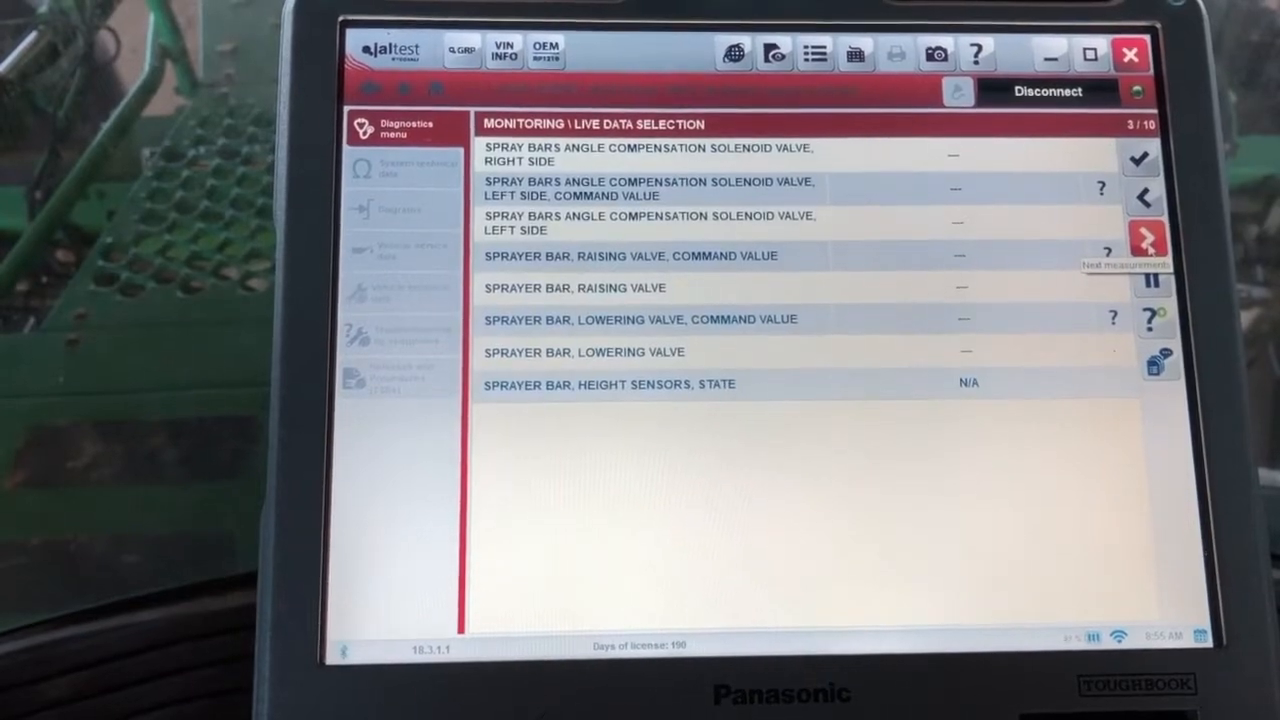
pyautogui.click(1148, 242)
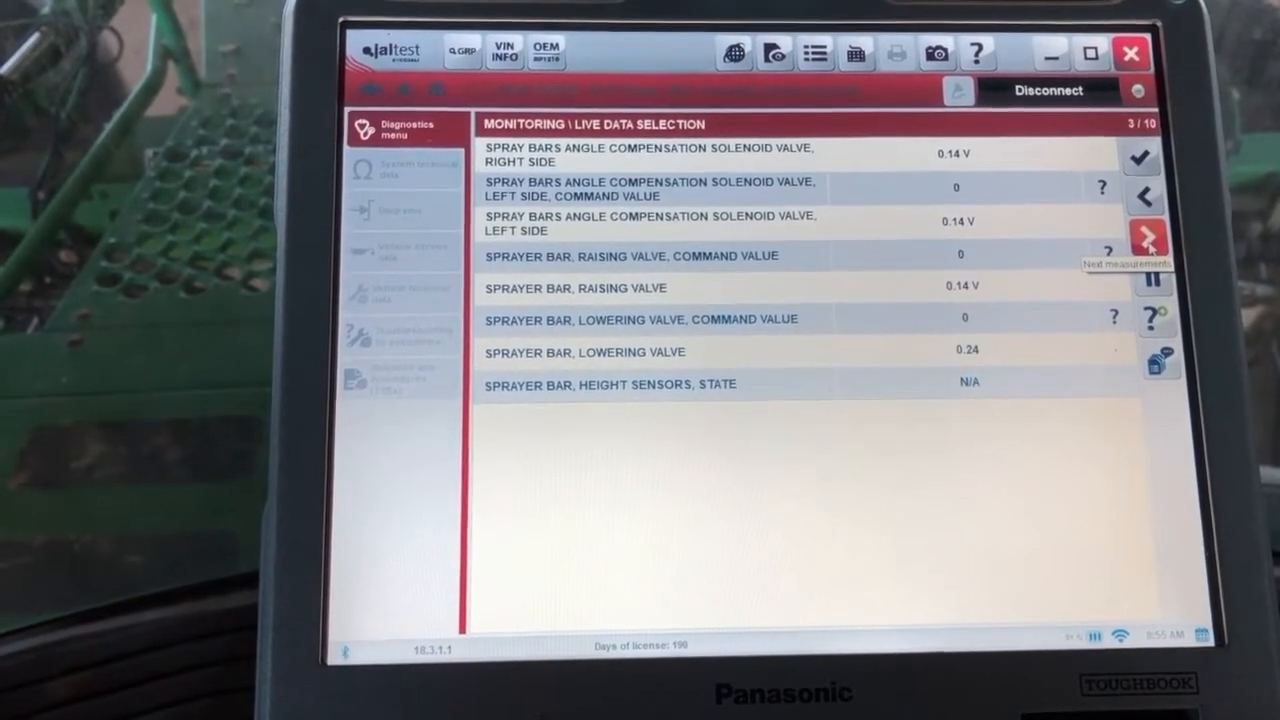
pyautogui.click(1146, 236)
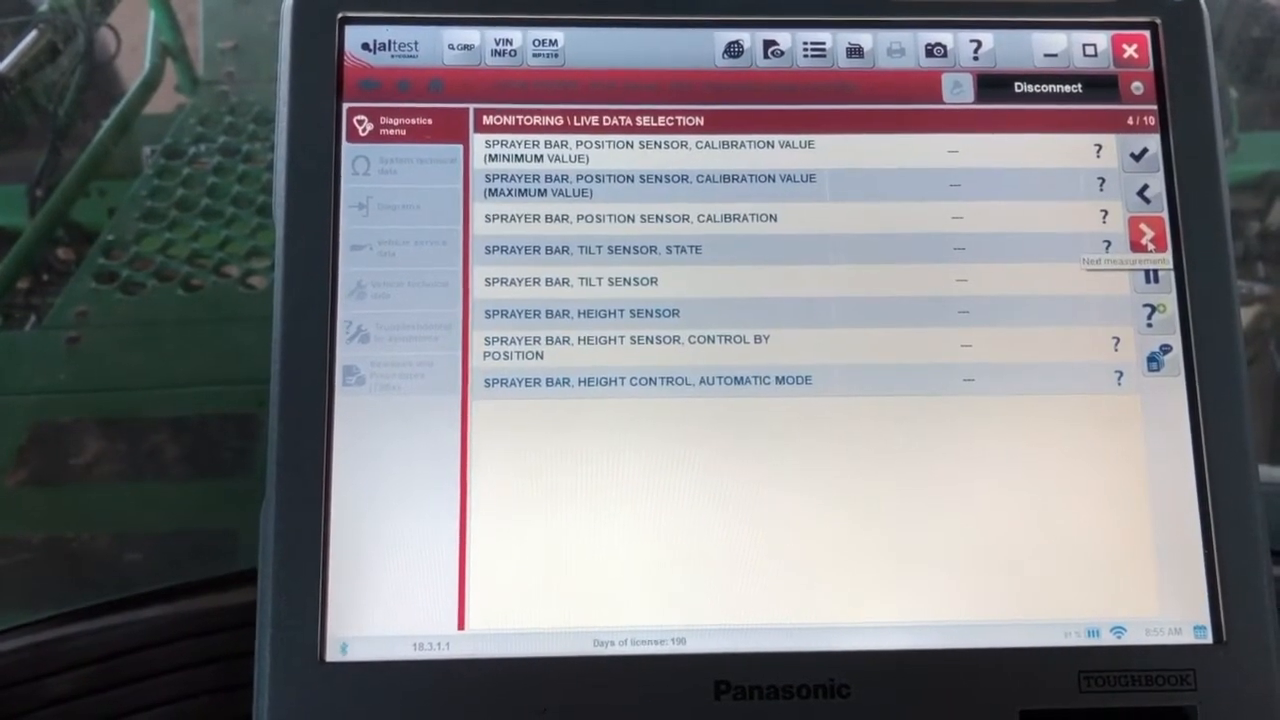
pyautogui.click(1146, 232)
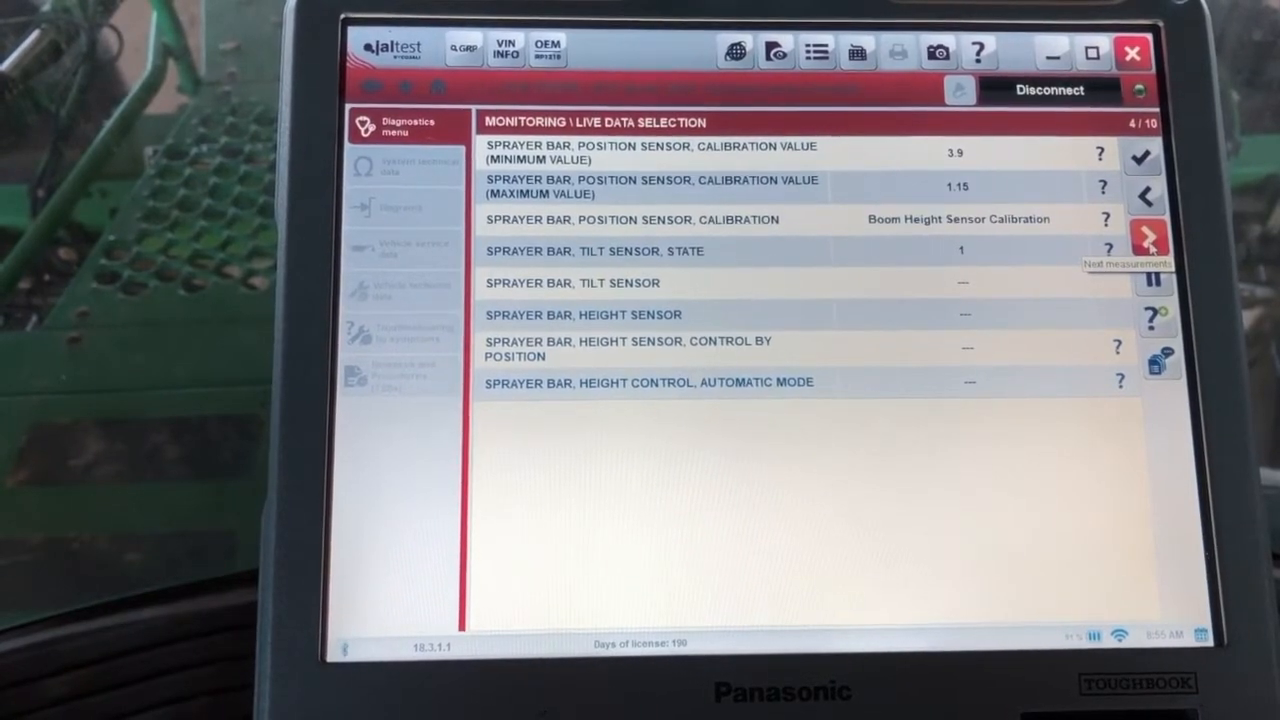
pyautogui.click(1148, 228)
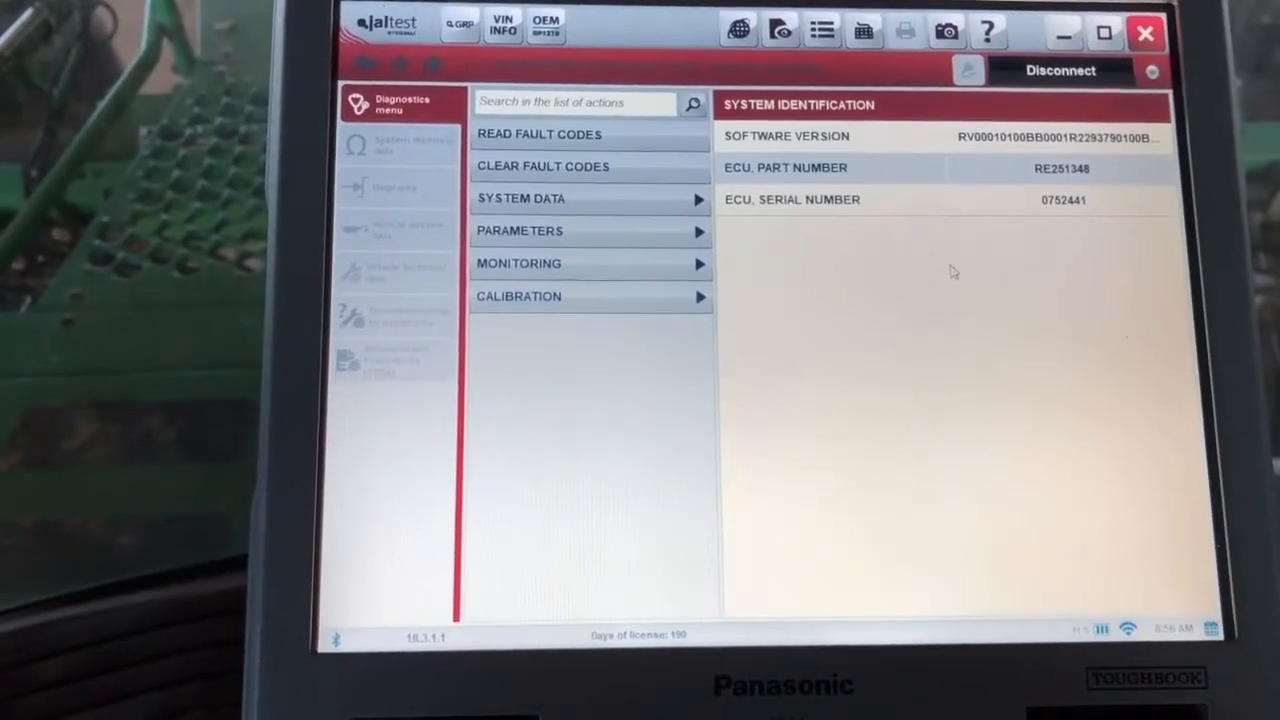
# Read the RE201348 unit's fault codes and show its Monitoring options.
pyautogui.click(540, 134)
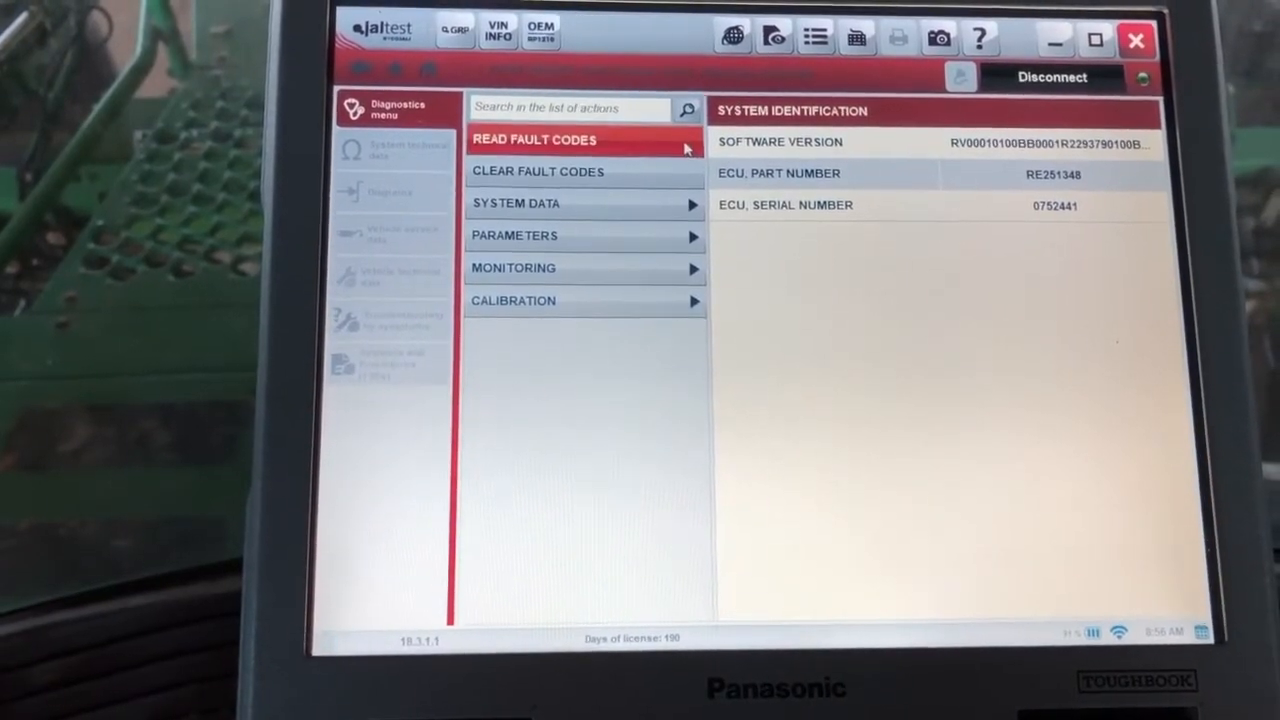
pyautogui.click(516, 204)
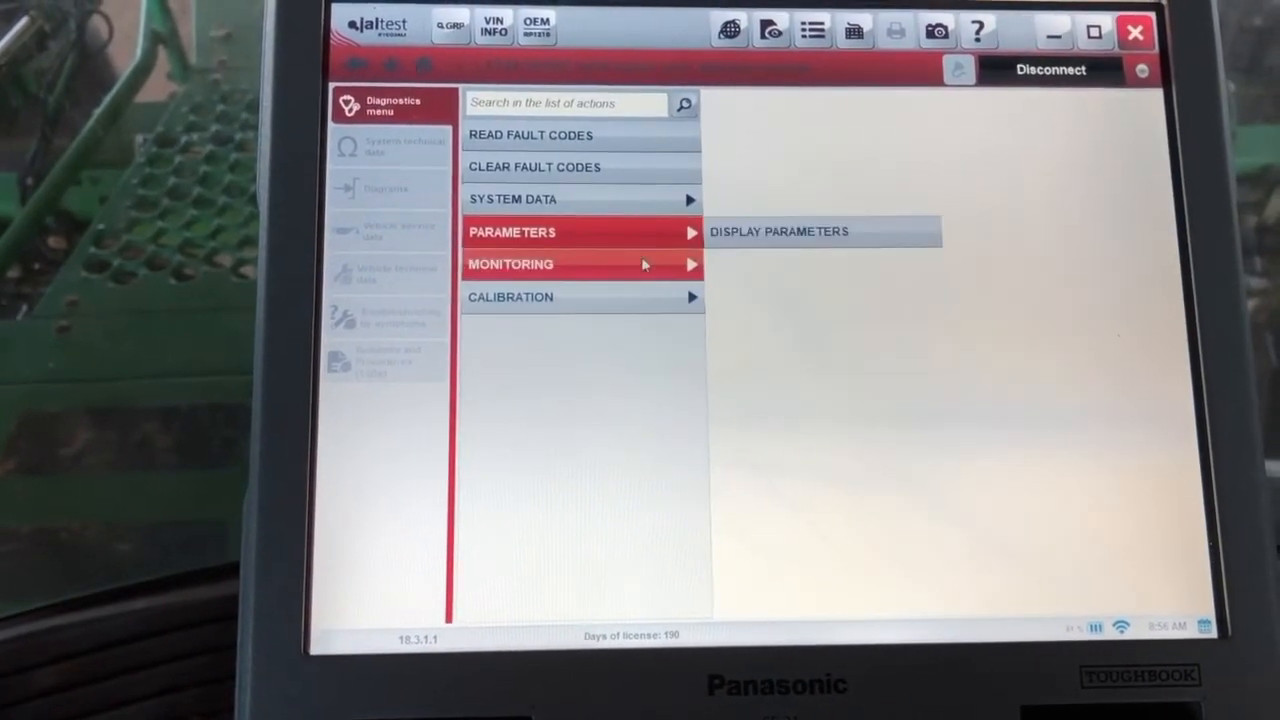
pyautogui.click(512, 264)
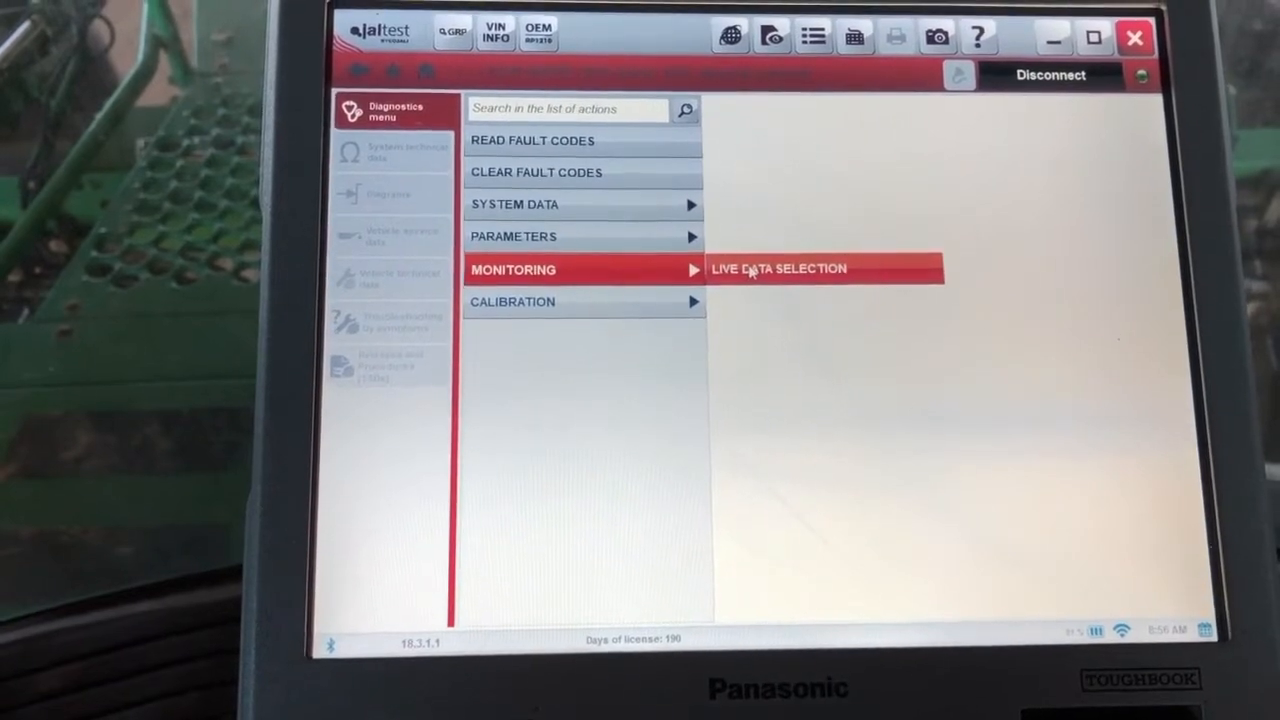